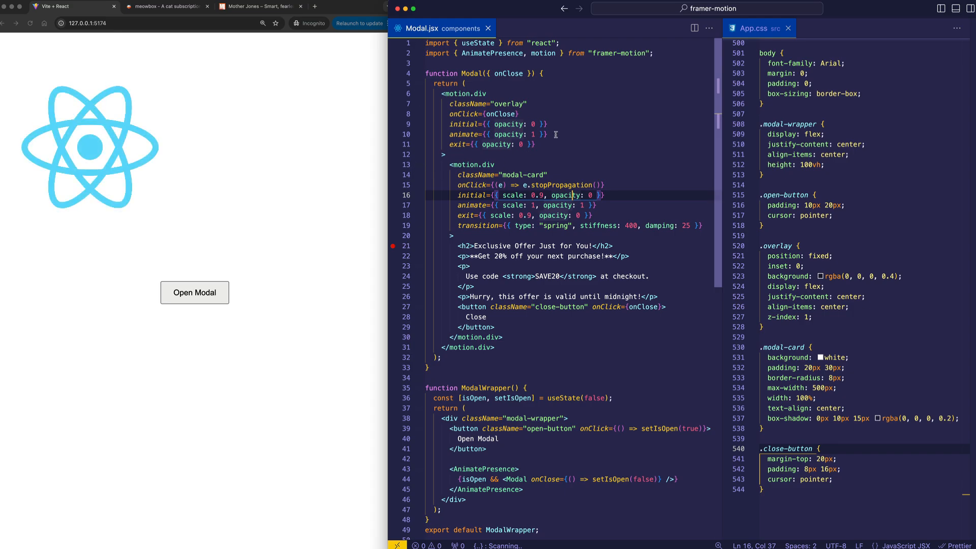
- Highlight the AnimatePresence import and demonstrate the offer modal opening and dismissing from the overlay
{"action": "double_click", "coordinate": [492, 52]}
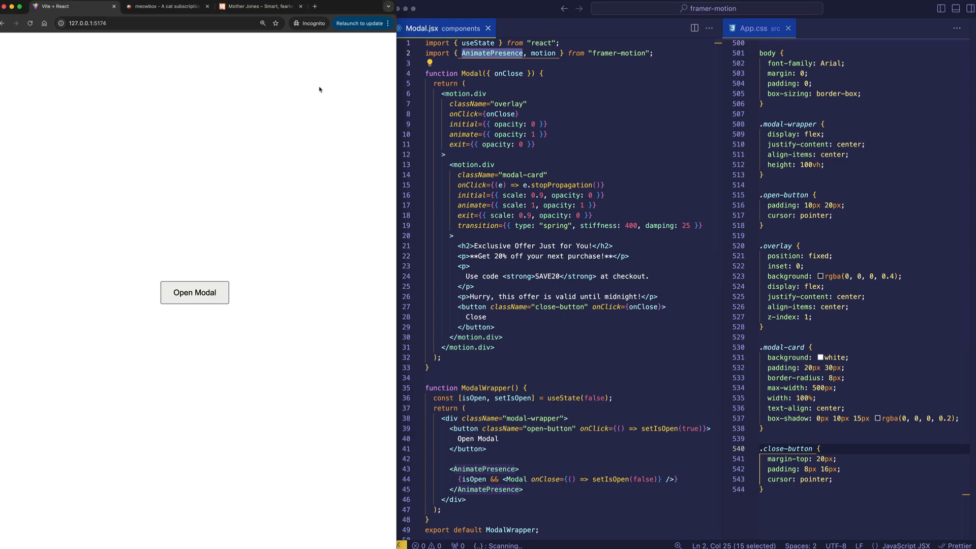
{"action": "left_click", "coordinate": [166, 6]}
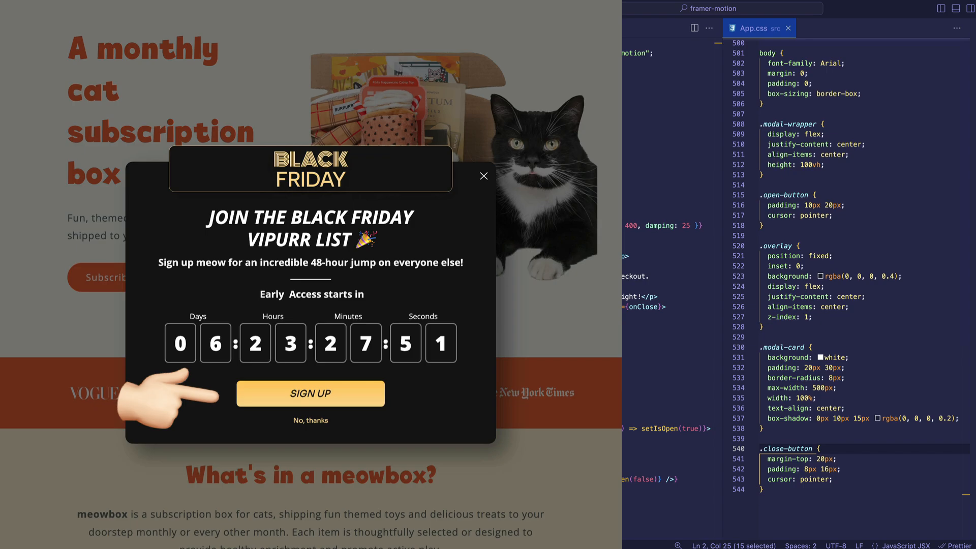
{"action": "mouse_move", "coordinate": [437, 174]}
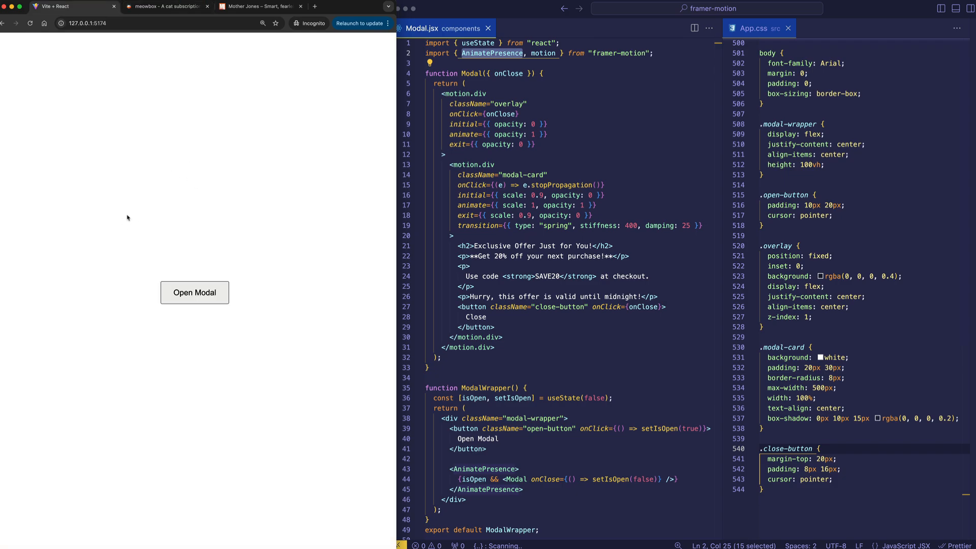
{"action": "mouse_move", "coordinate": [197, 298]}
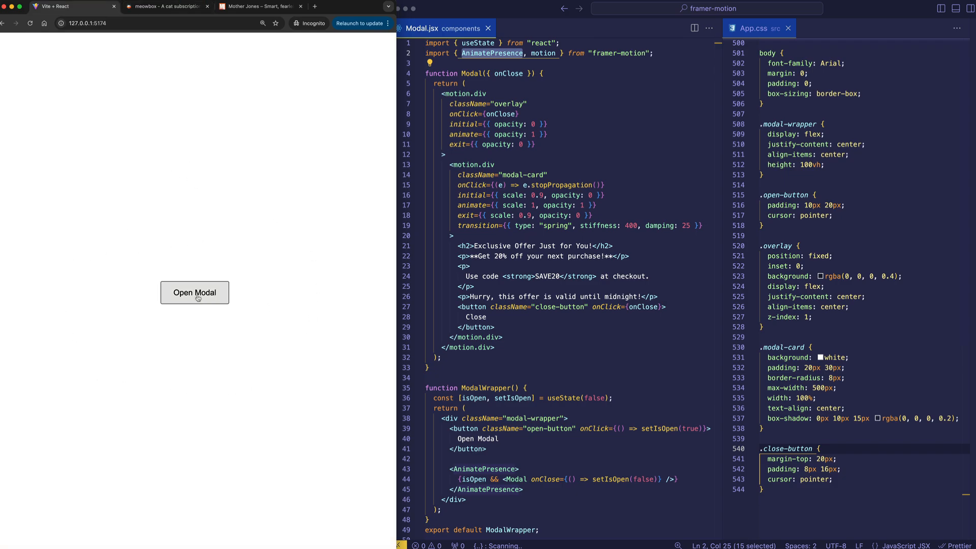
{"action": "left_click", "coordinate": [194, 292]}
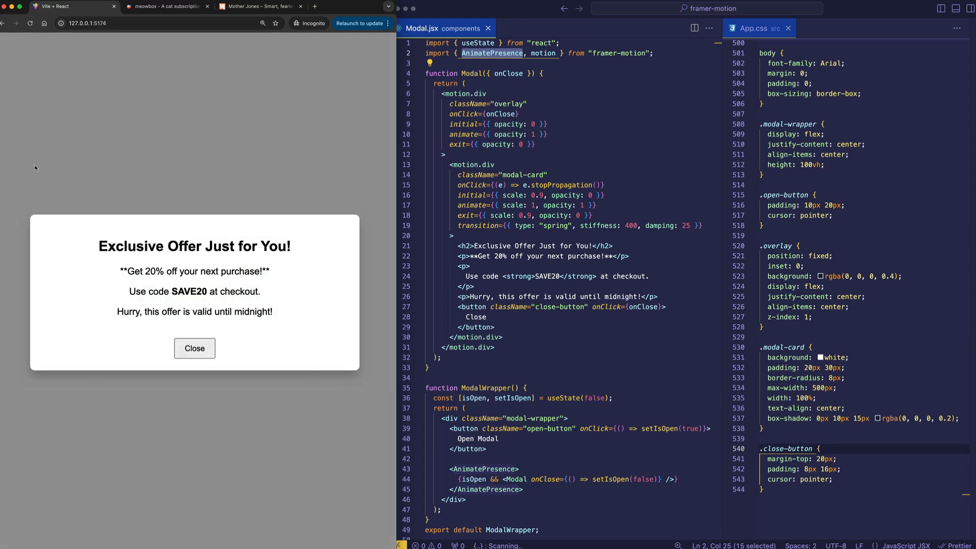
{"action": "mouse_move", "coordinate": [337, 301]}
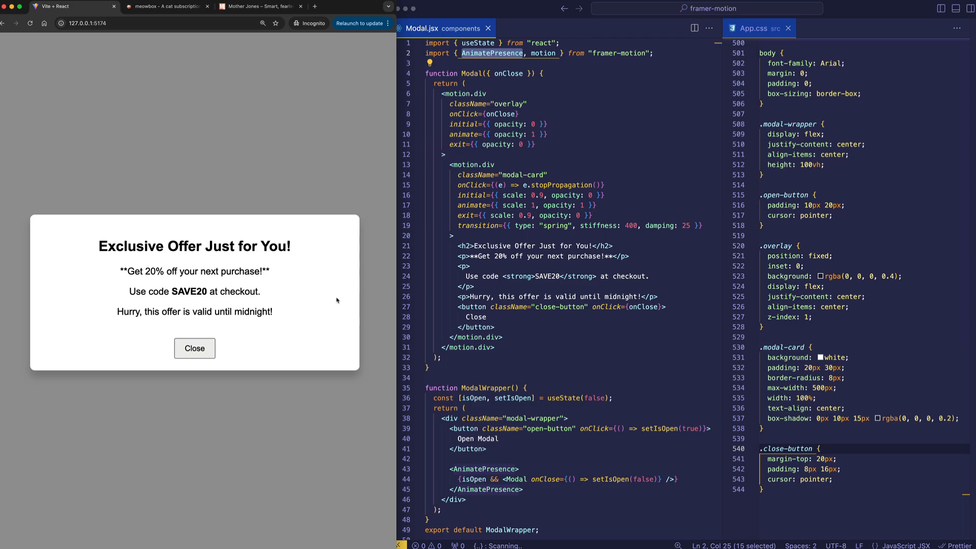
{"action": "mouse_move", "coordinate": [282, 311]}
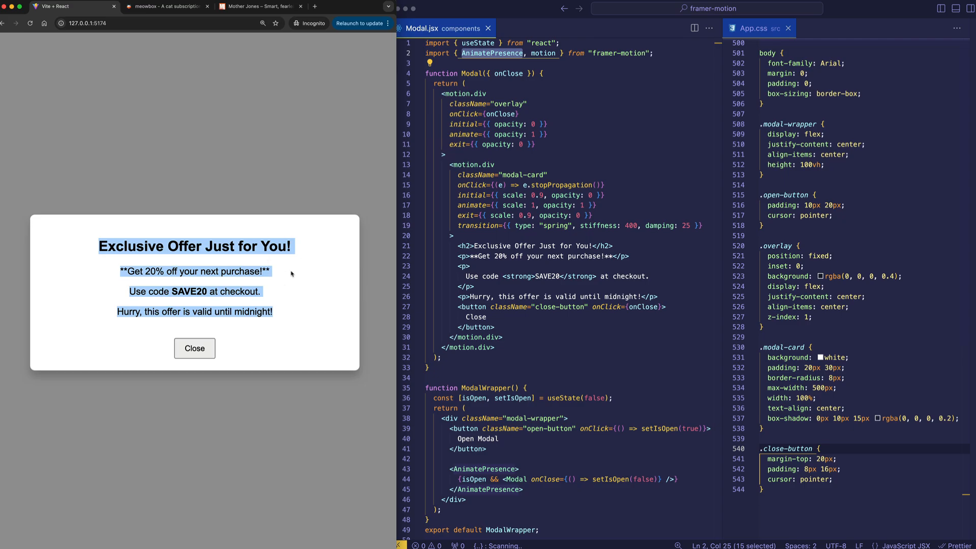
{"action": "mouse_move", "coordinate": [193, 348]}
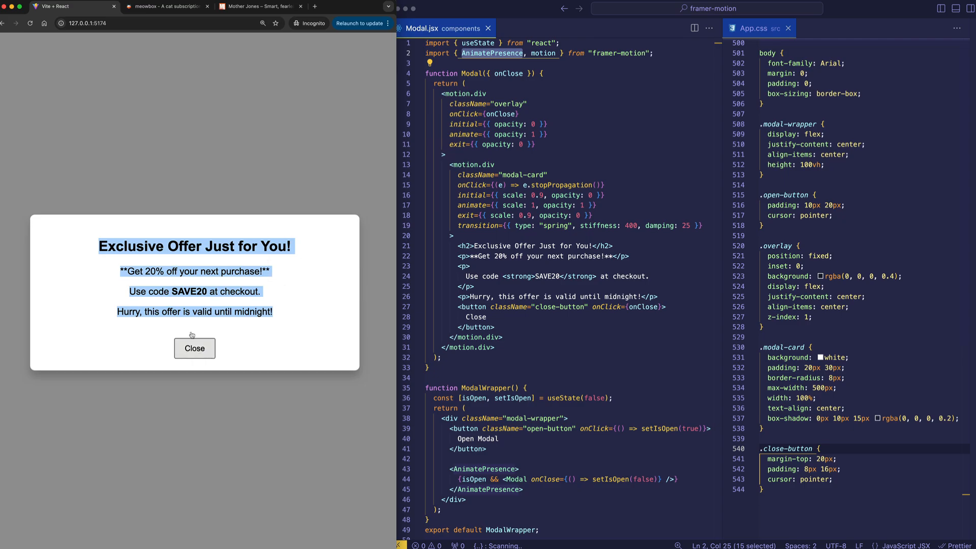
{"action": "mouse_move", "coordinate": [243, 123]}
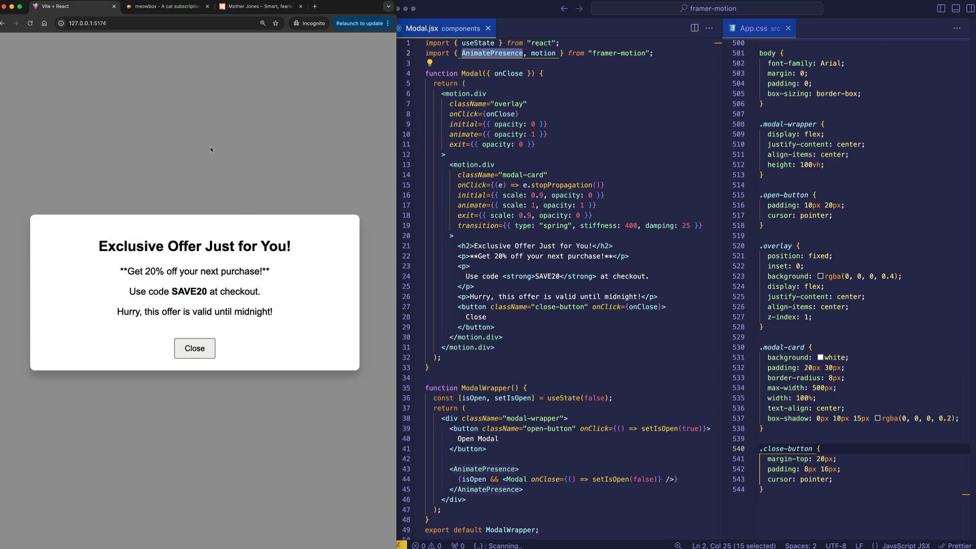
{"action": "left_click", "coordinate": [194, 348]}
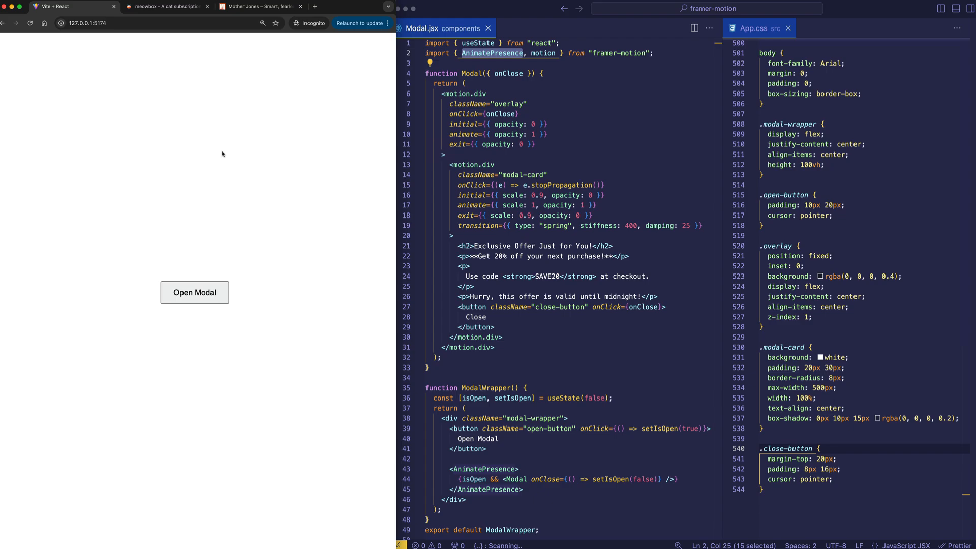
{"action": "mouse_move", "coordinate": [237, 192]}
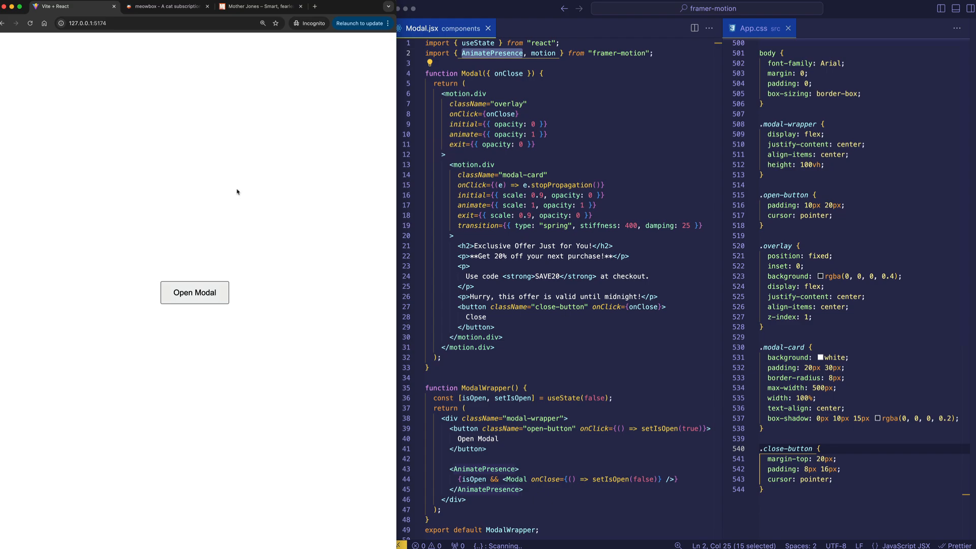
{"action": "mouse_move", "coordinate": [231, 283]}
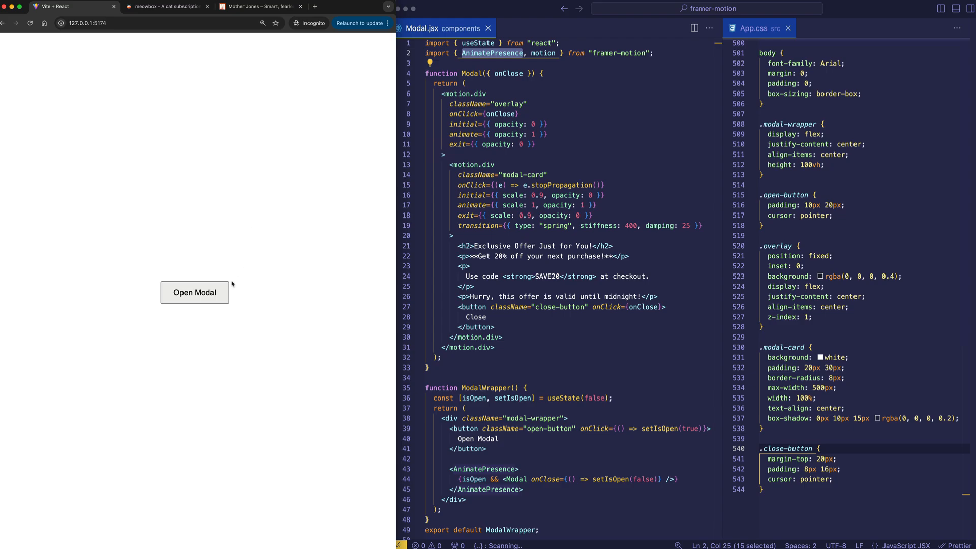
{"action": "left_click", "coordinate": [195, 292]}
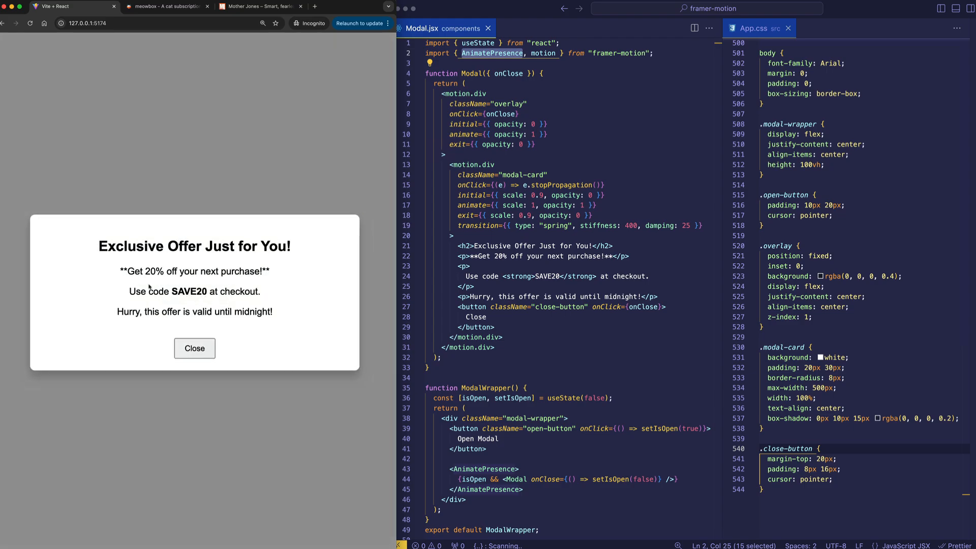
{"action": "mouse_move", "coordinate": [289, 288]}
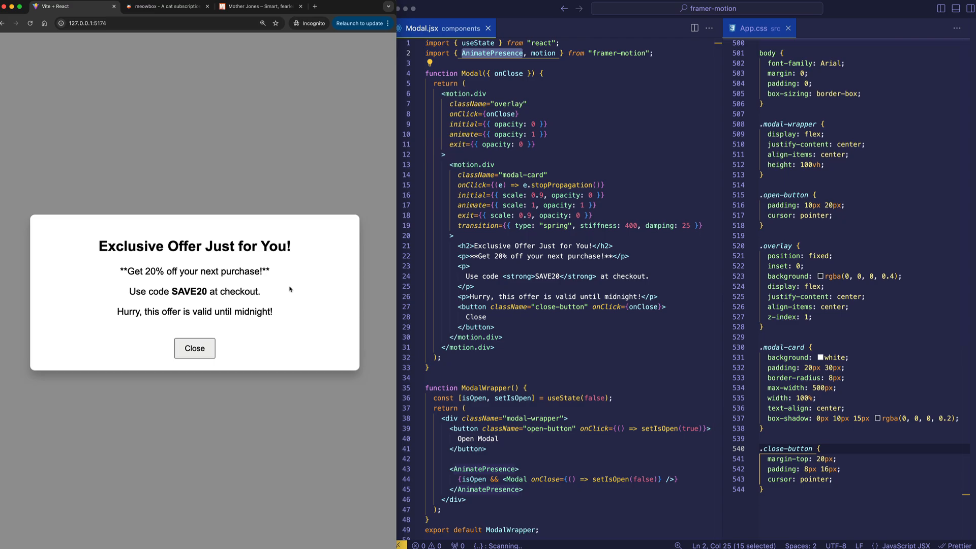
{"action": "mouse_move", "coordinate": [306, 288]}
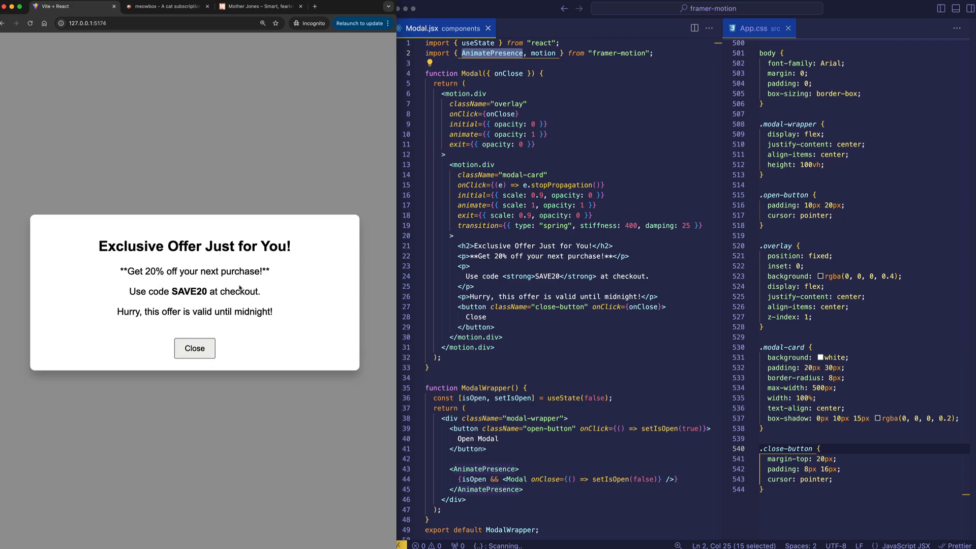
{"action": "mouse_move", "coordinate": [304, 134]}
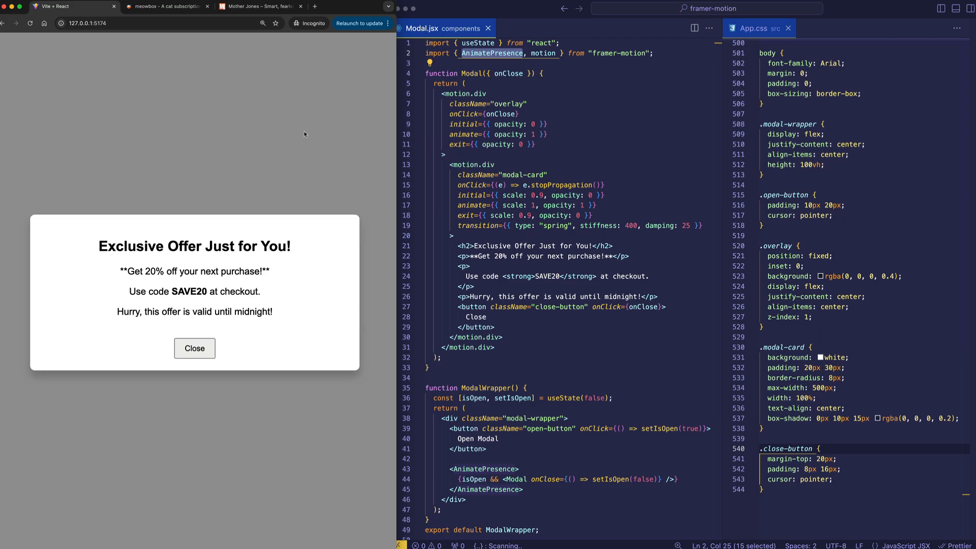
{"action": "mouse_move", "coordinate": [158, 387]}
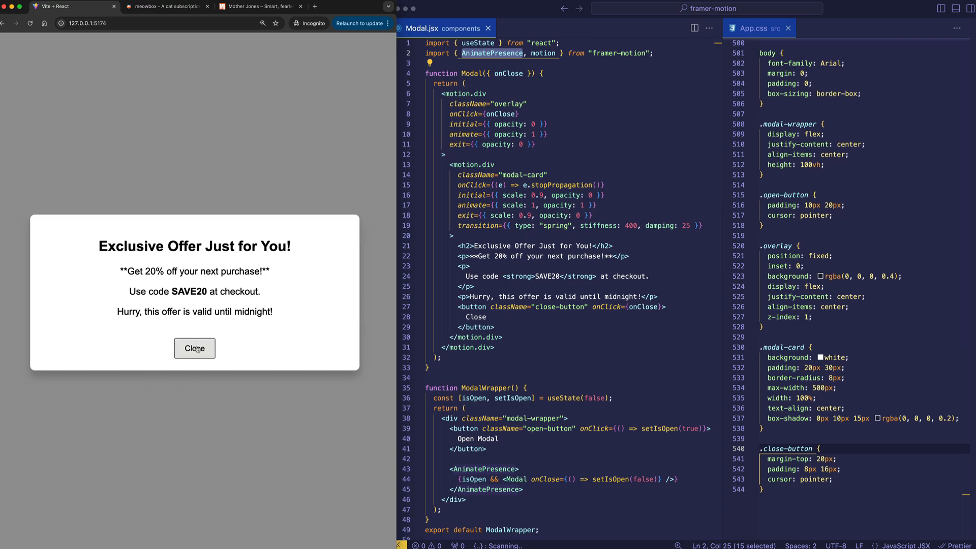
{"action": "left_click", "coordinate": [195, 347]}
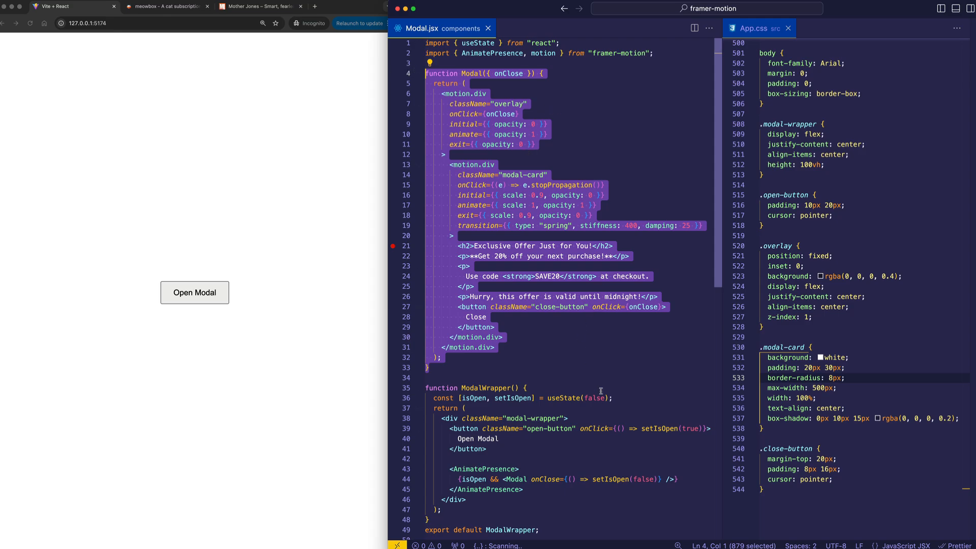
{"action": "mouse_move", "coordinate": [654, 332]}
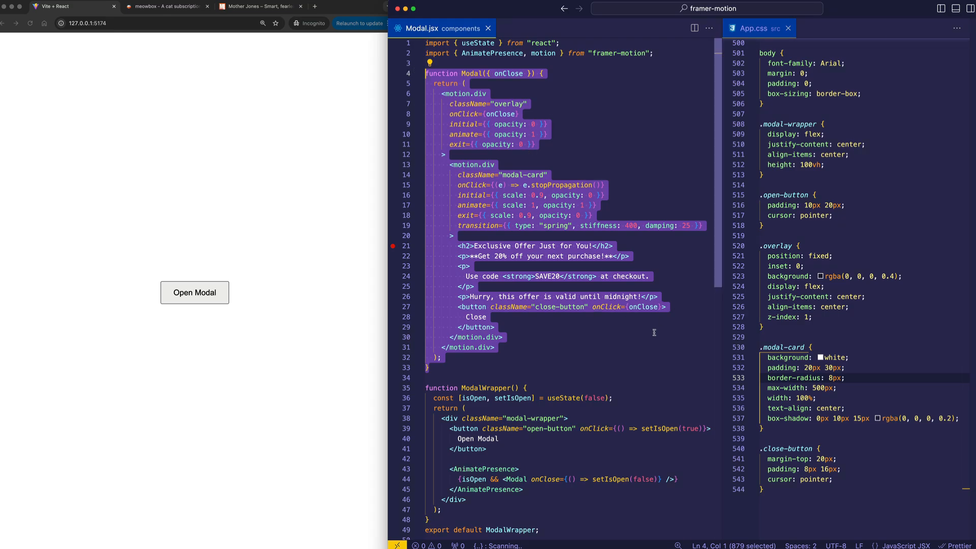
- Review the overlay's onClose click handler in Modal.jsx while toggling the modal in the preview
{"action": "left_click", "coordinate": [789, 29]}
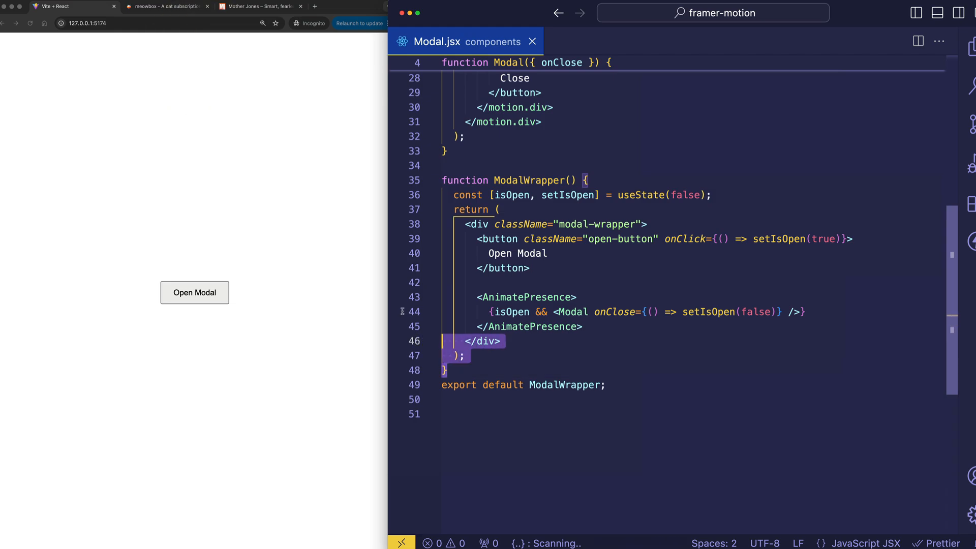
{"action": "left_click", "coordinate": [499, 209]}
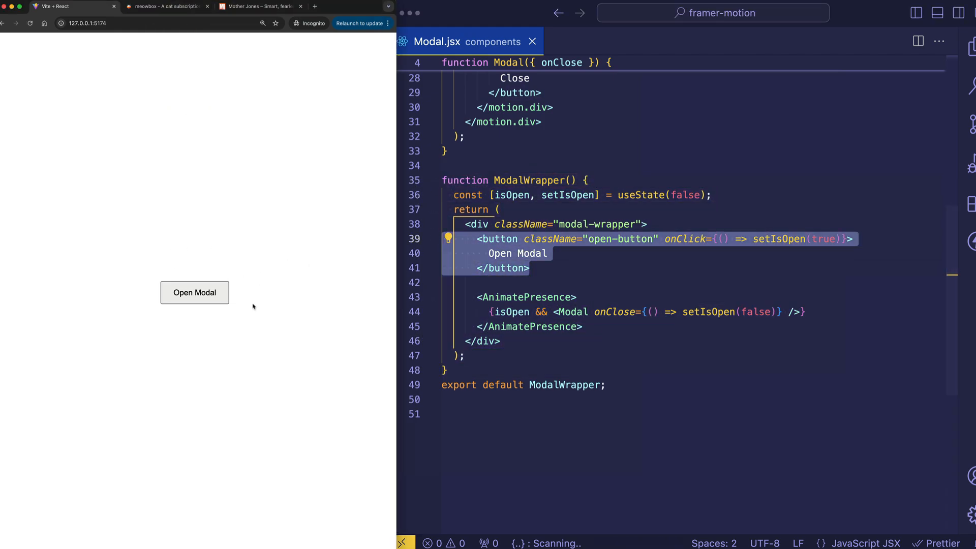
{"action": "left_click", "coordinate": [614, 313]}
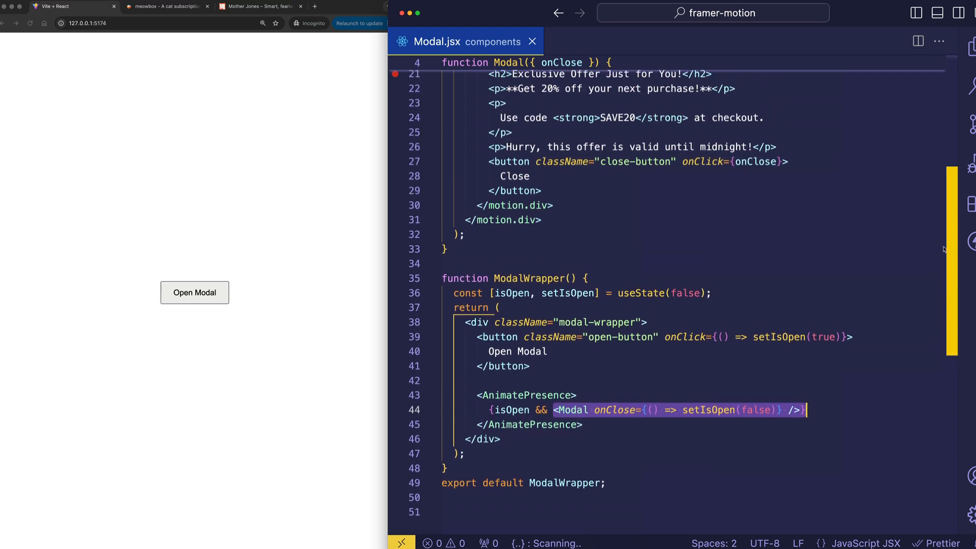
{"action": "scroll", "scroll_direction": "up", "scroll_amount": 3}
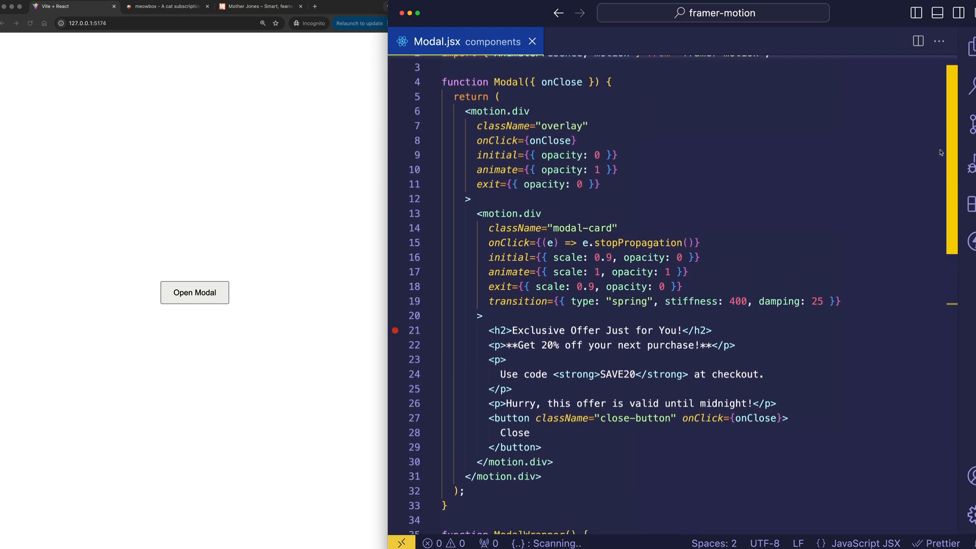
{"action": "left_click", "coordinate": [194, 293]}
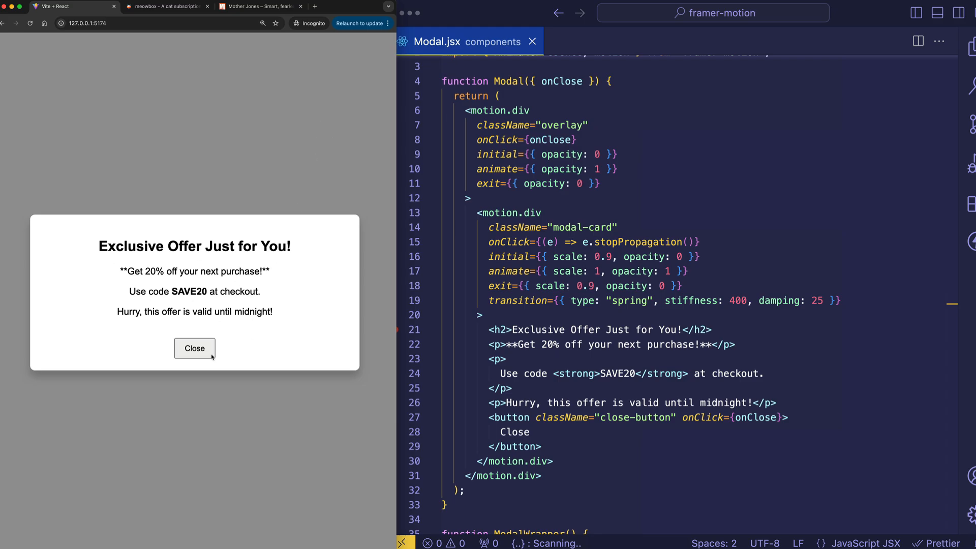
{"action": "left_click", "coordinate": [194, 348]}
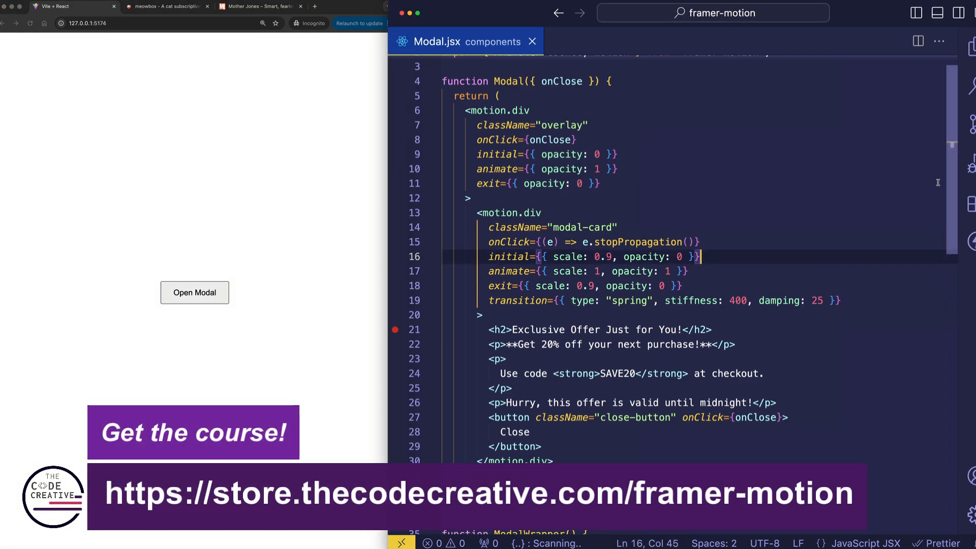
{"action": "scroll", "scroll_direction": "down", "scroll_amount": 3}
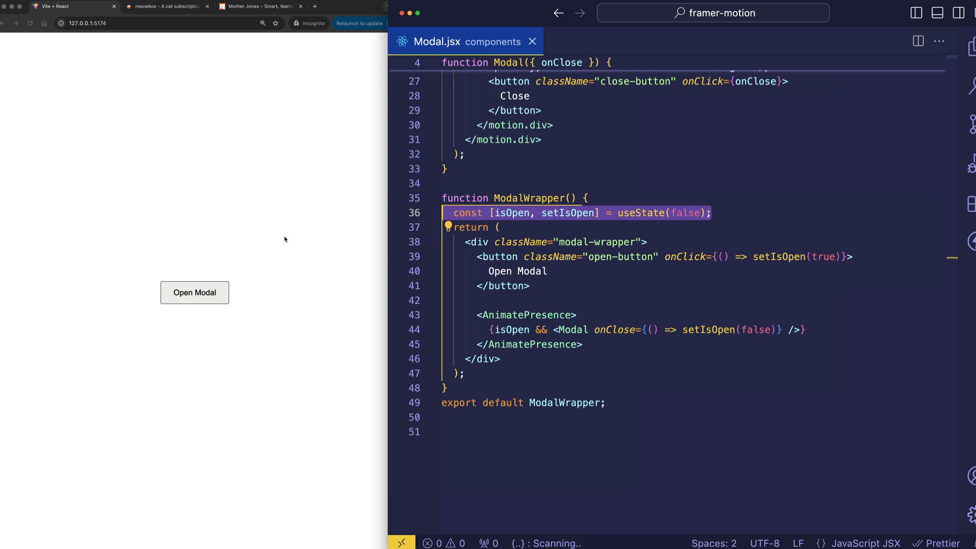
{"action": "mouse_move", "coordinate": [338, 265]}
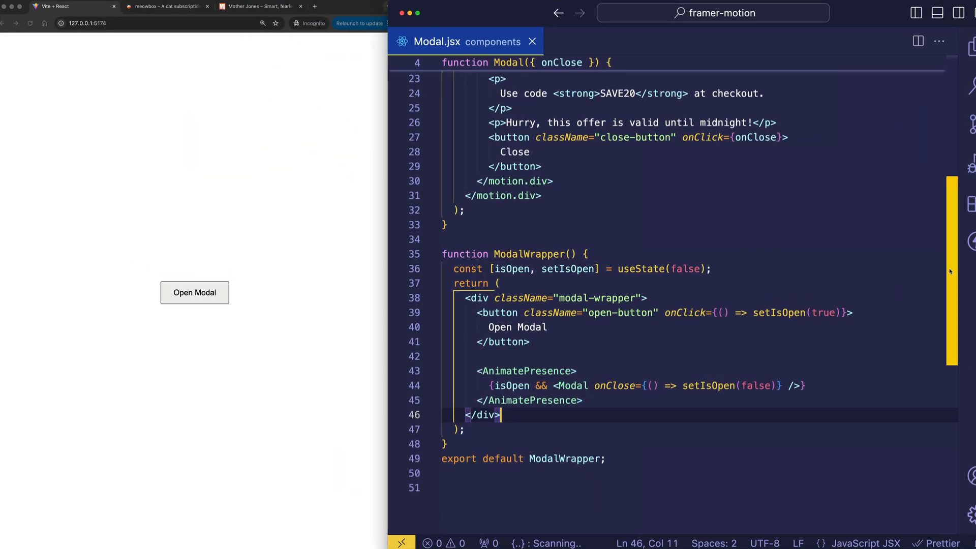
{"action": "scroll", "scroll_direction": "up", "scroll_amount": 3}
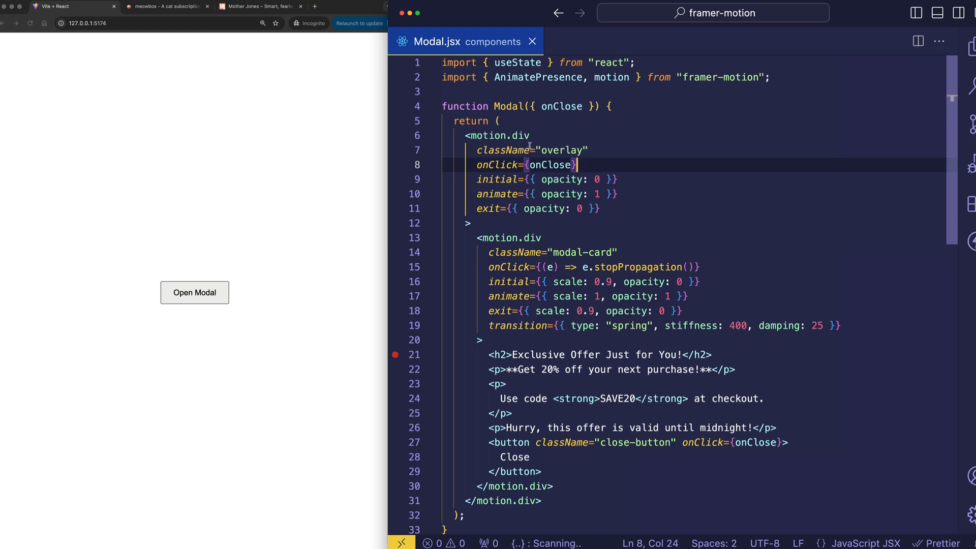
{"action": "left_click", "coordinate": [469, 223]}
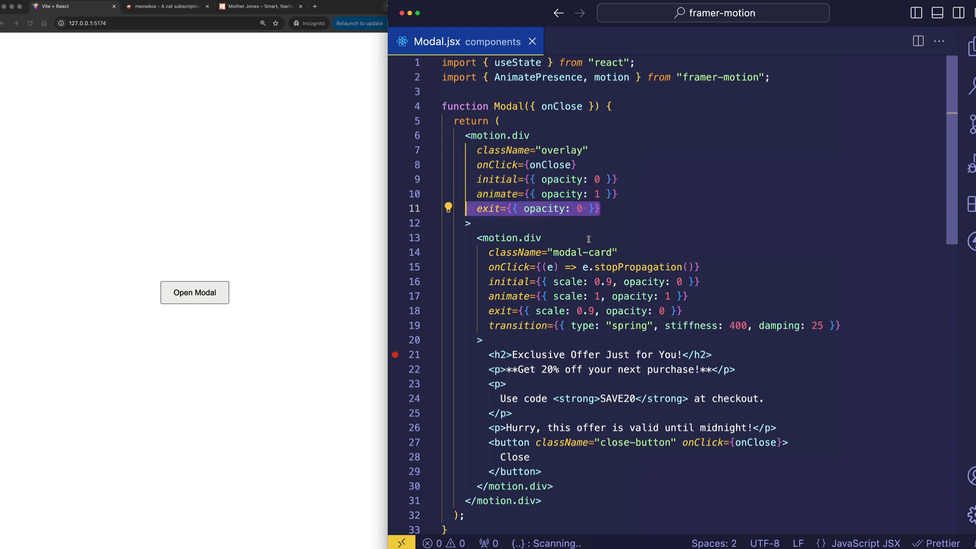
{"action": "mouse_move", "coordinate": [609, 252]}
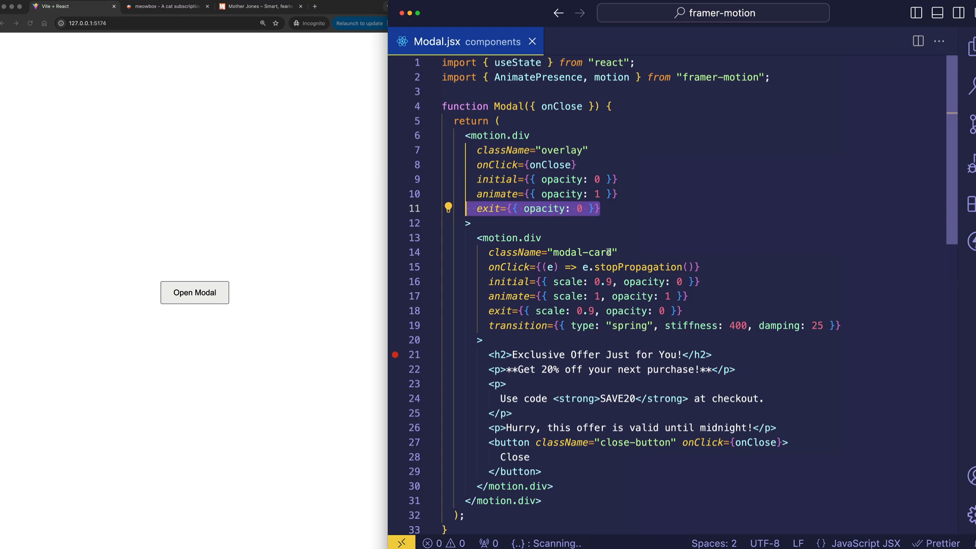
{"action": "mouse_move", "coordinate": [741, 246]}
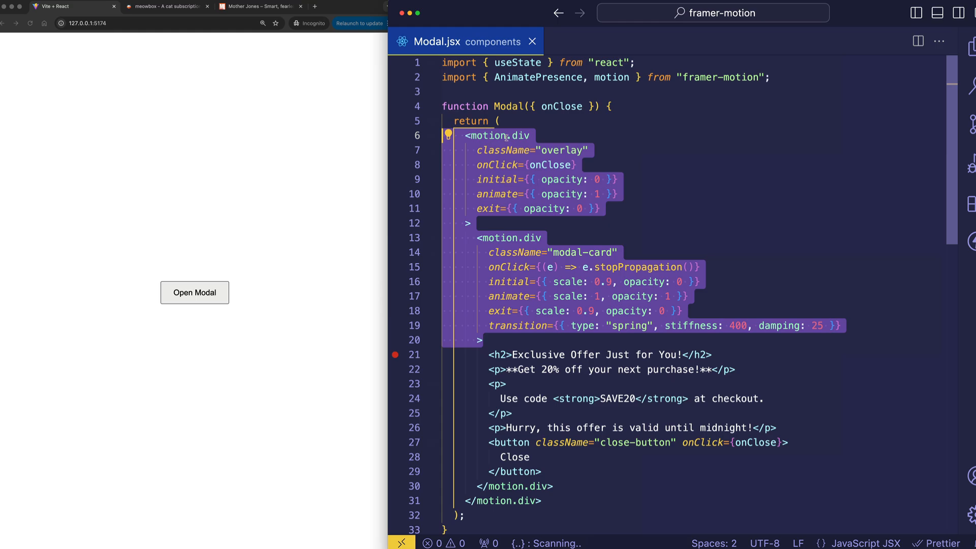
- Go over the card's spring transition settings and replay the modal's open and close animation
{"action": "scroll", "scroll_direction": "down", "scroll_amount": 3}
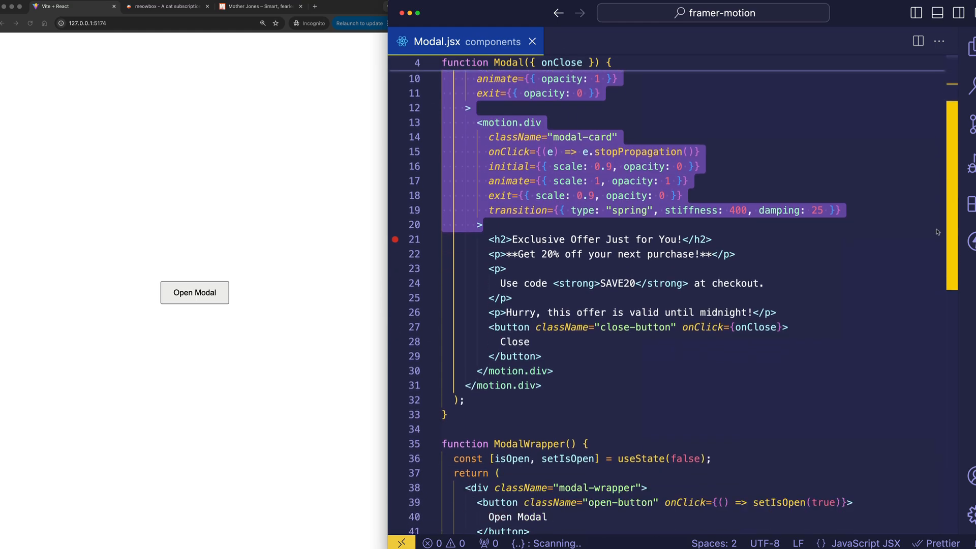
{"action": "scroll", "scroll_direction": "down", "scroll_amount": 3}
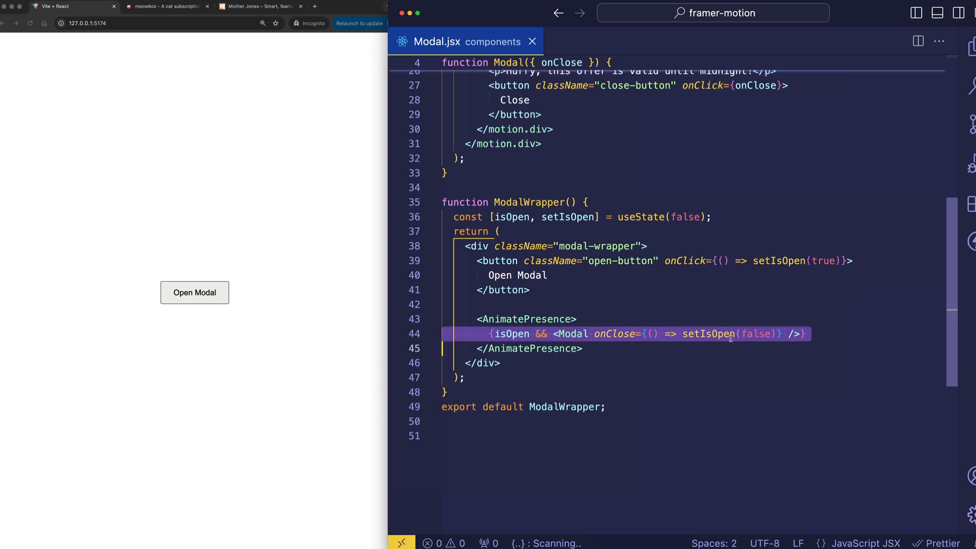
{"action": "mouse_move", "coordinate": [732, 350]}
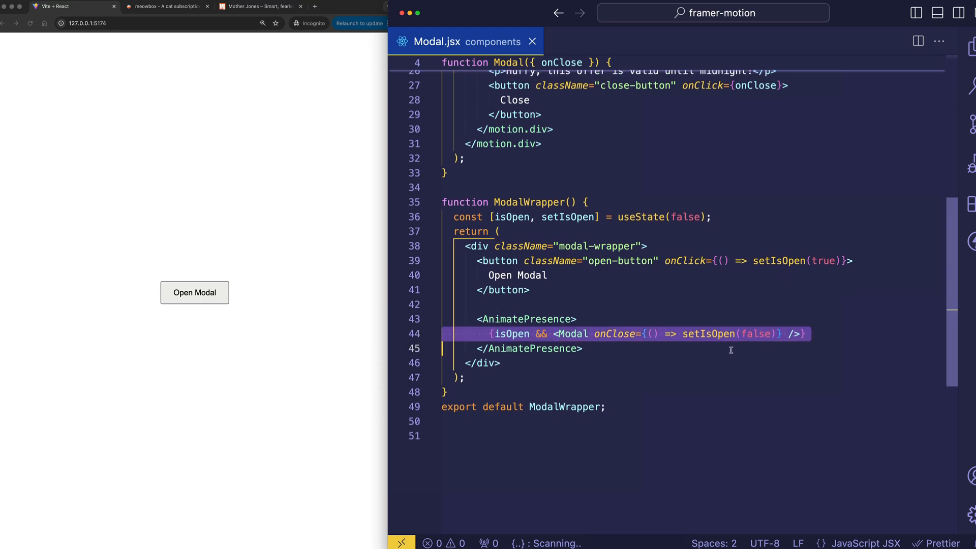
{"action": "scroll", "scroll_direction": "up", "scroll_amount": 3}
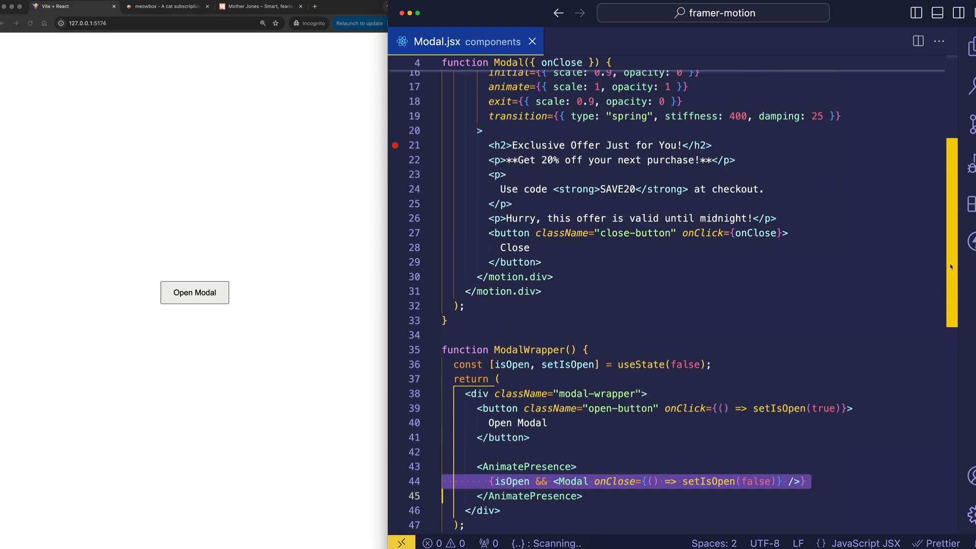
{"action": "scroll", "scroll_direction": "up", "scroll_amount": 3}
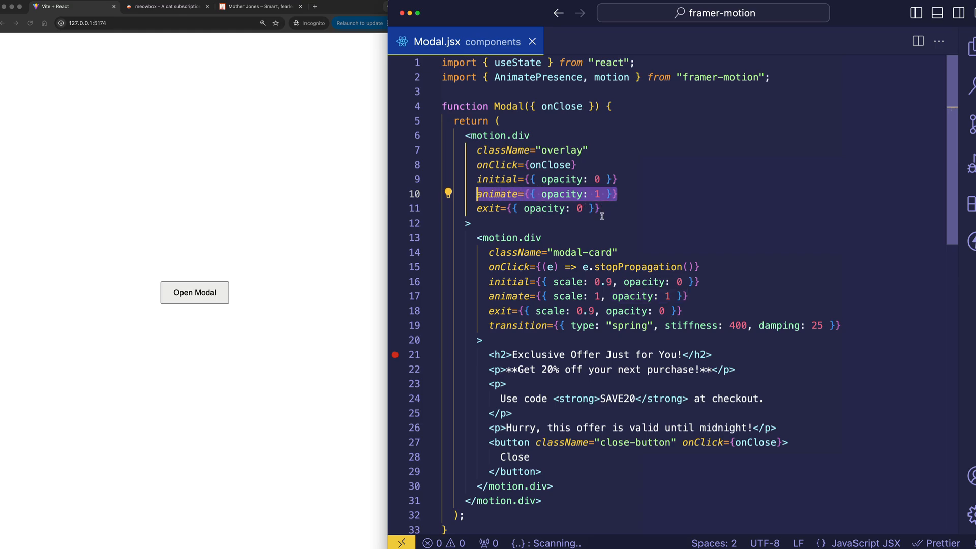
{"action": "mouse_move", "coordinate": [667, 296]}
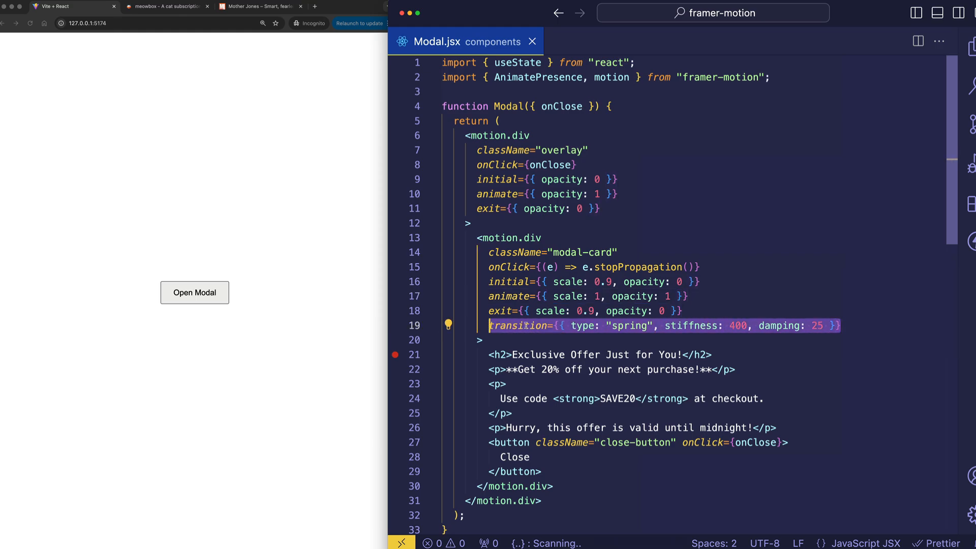
{"action": "left_click", "coordinate": [592, 311]}
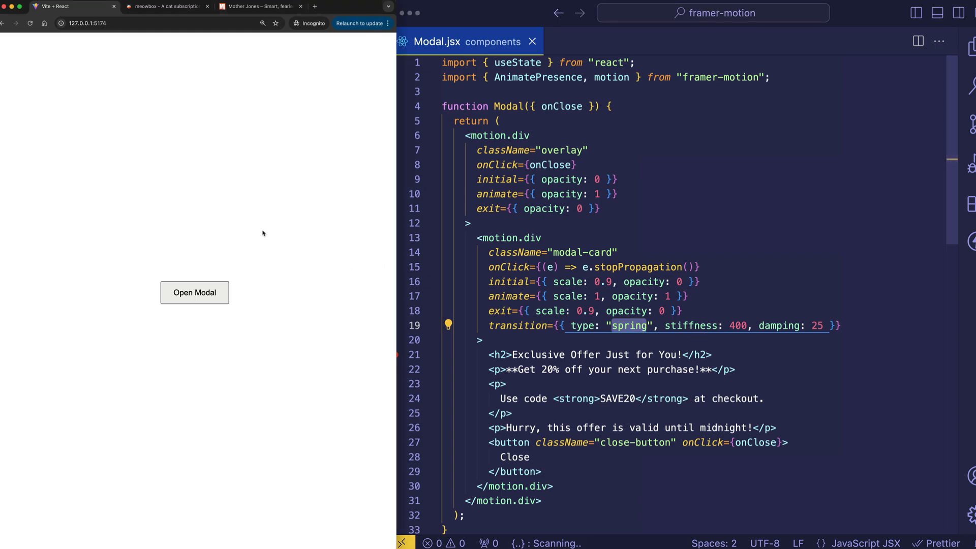
{"action": "left_click", "coordinate": [195, 292]}
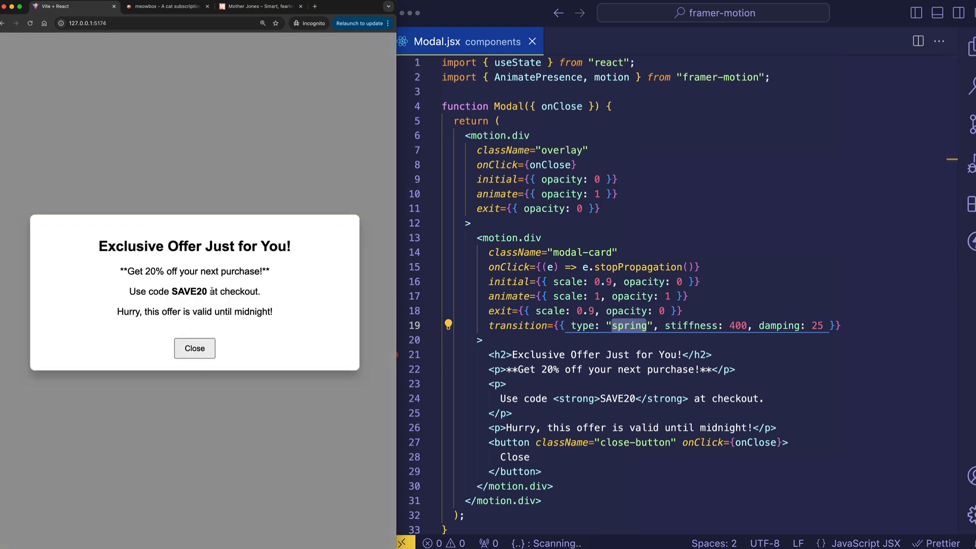
{"action": "left_click", "coordinate": [194, 348]}
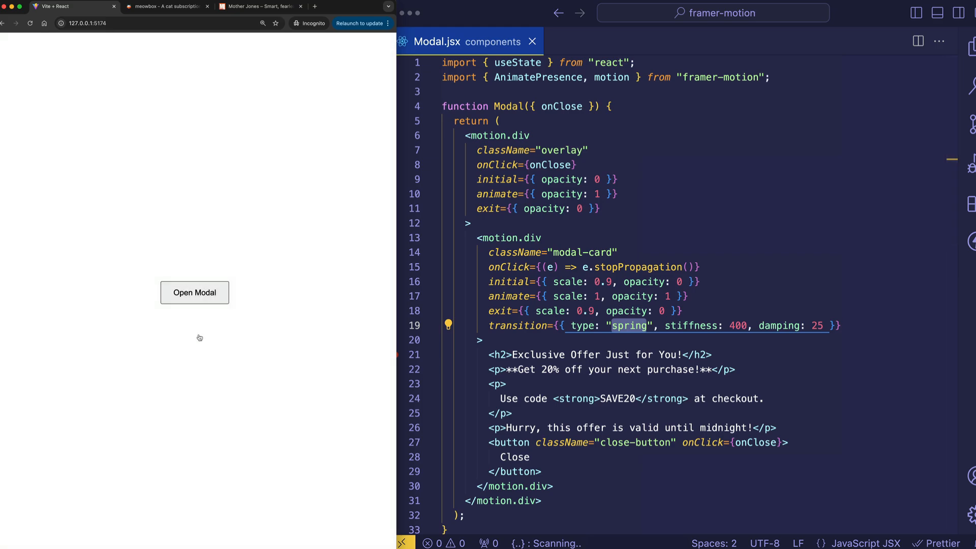
{"action": "left_click", "coordinate": [194, 292]}
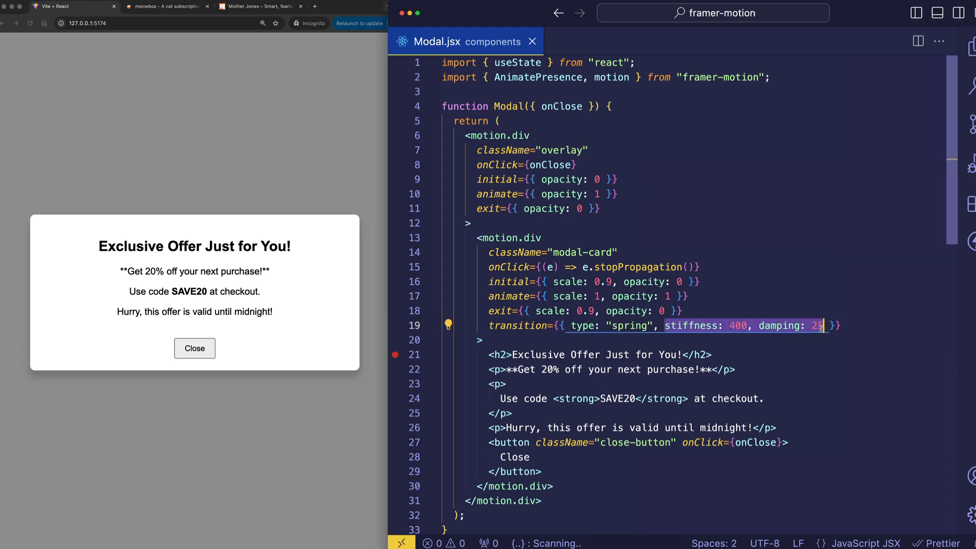
- Preview a stiffer spring by appending 0 to stiffness, check damping, then reopen with stiffness 400
{"action": "left_click", "coordinate": [712, 355]}
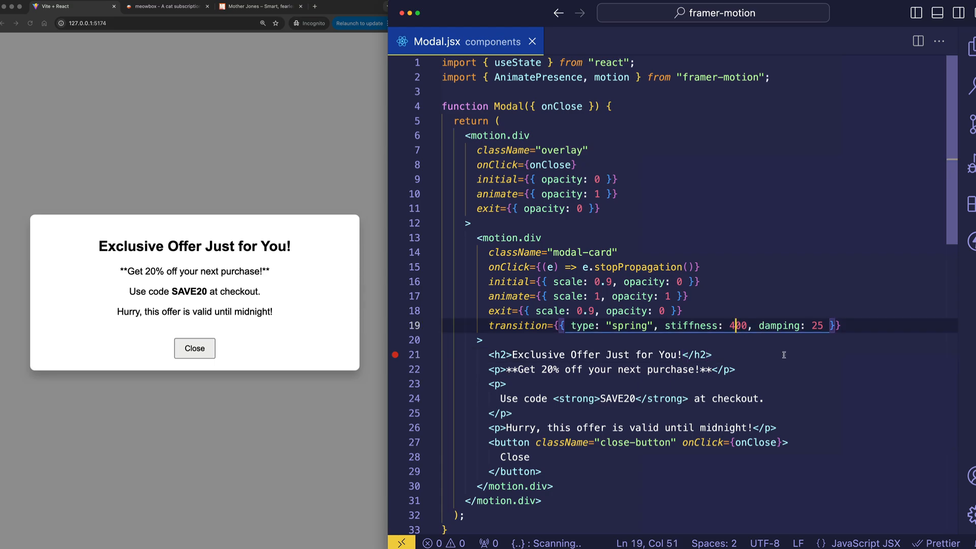
{"action": "type", "text": "0"}
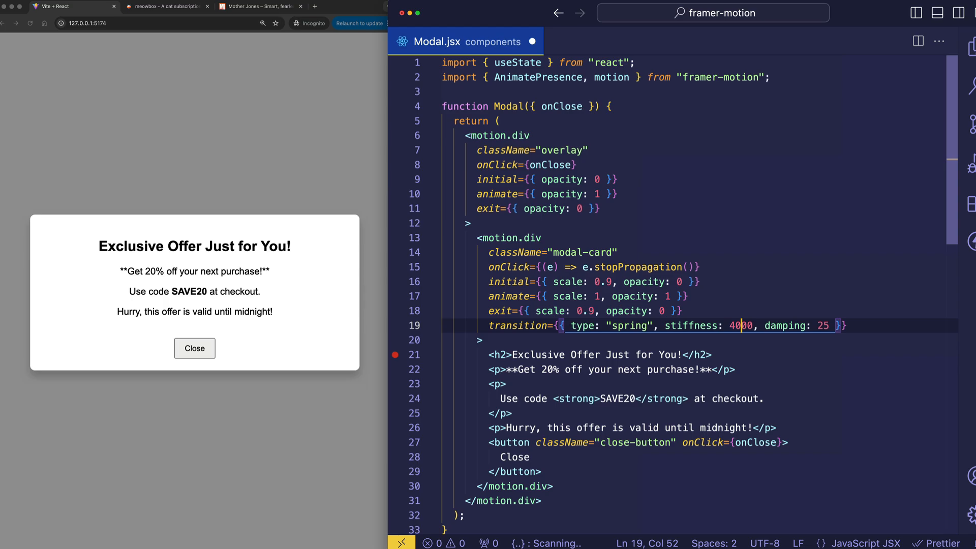
{"action": "left_click", "coordinate": [194, 348]}
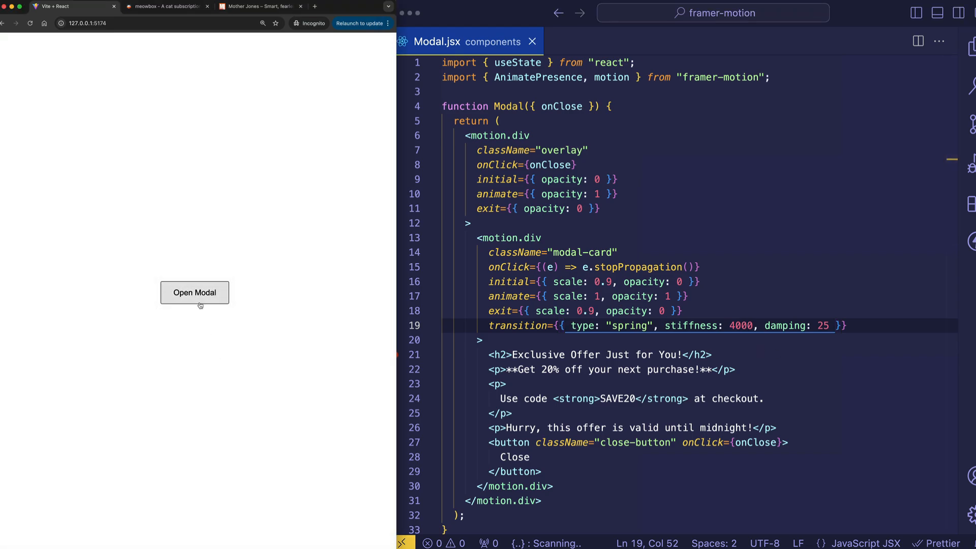
{"action": "left_click", "coordinate": [194, 293]}
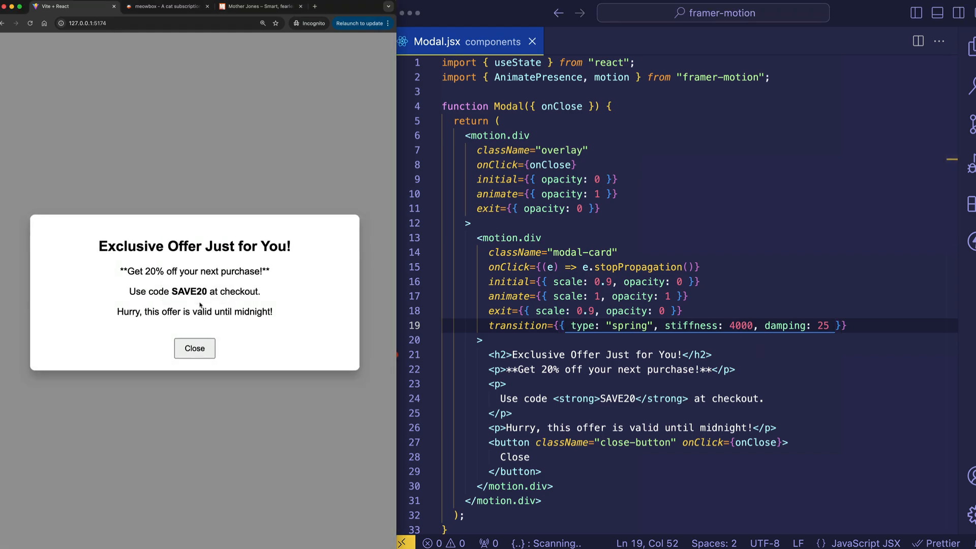
{"action": "double_click", "coordinate": [788, 326]}
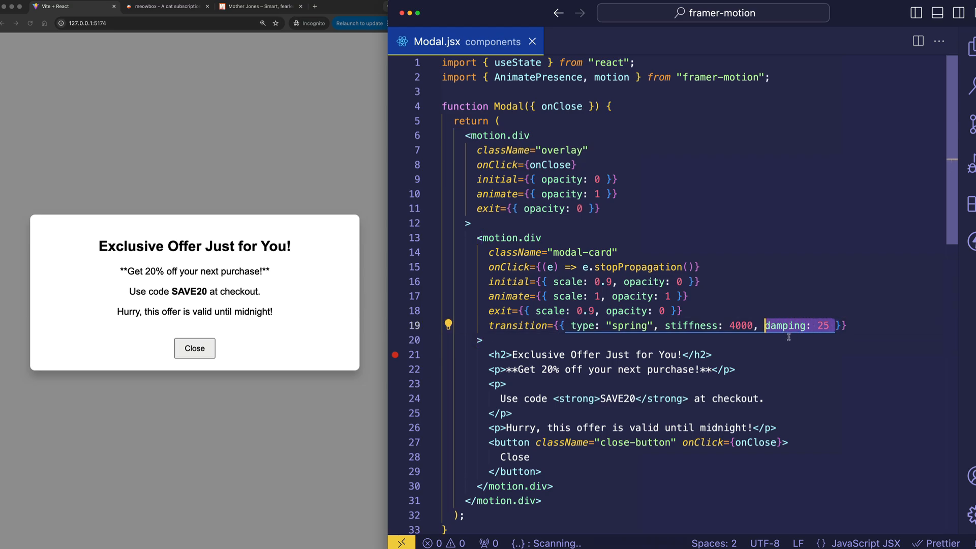
{"action": "mouse_move", "coordinate": [753, 349]}
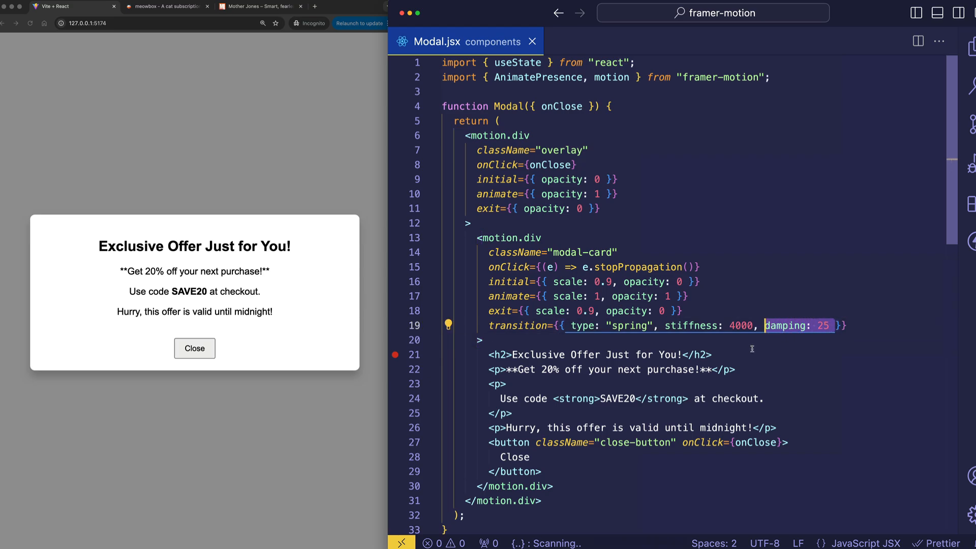
{"action": "left_click", "coordinate": [778, 325]}
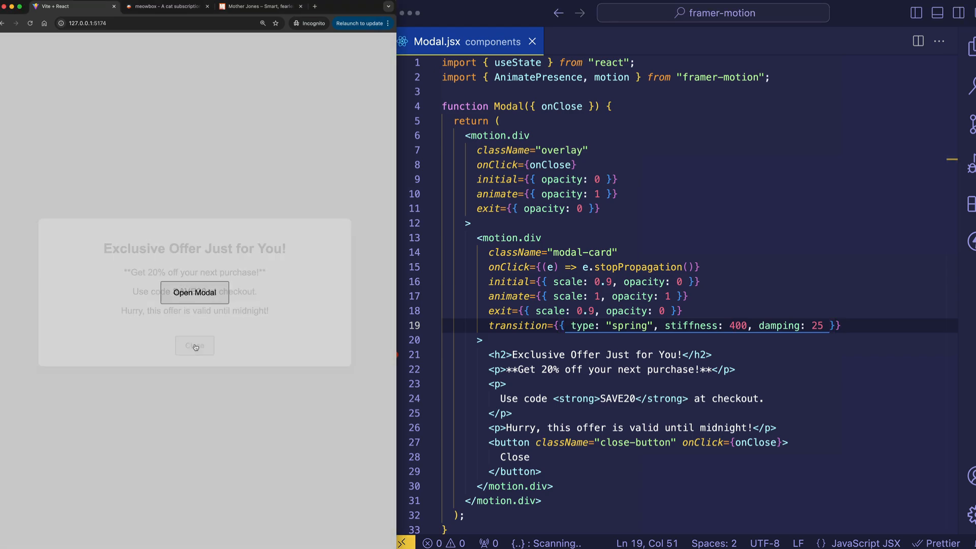
{"action": "left_click", "coordinate": [194, 346]}
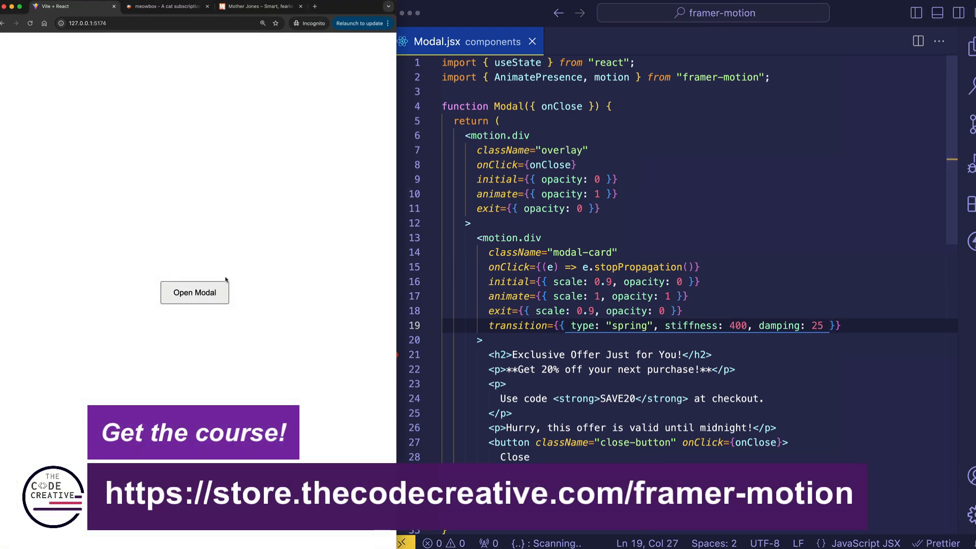
{"action": "left_click", "coordinate": [194, 293]}
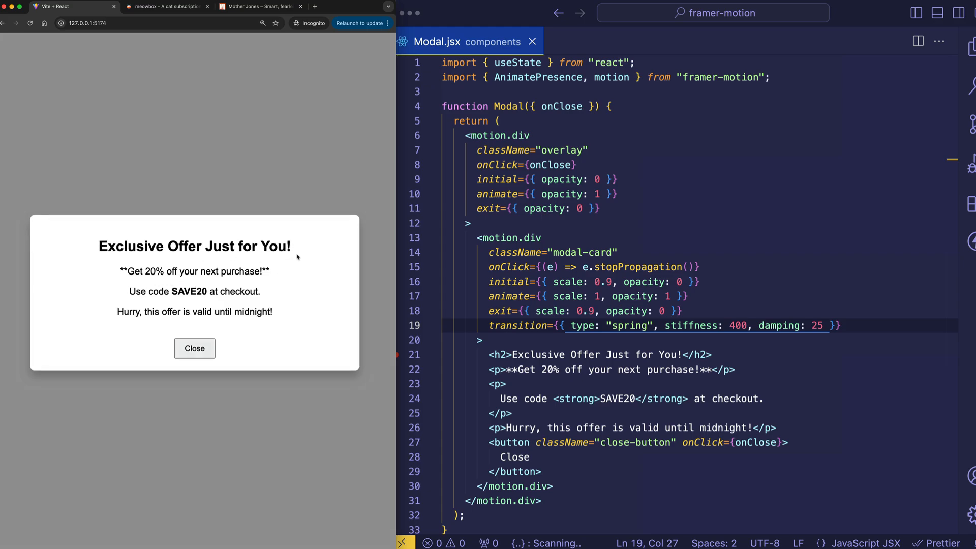
{"action": "mouse_move", "coordinate": [202, 272]}
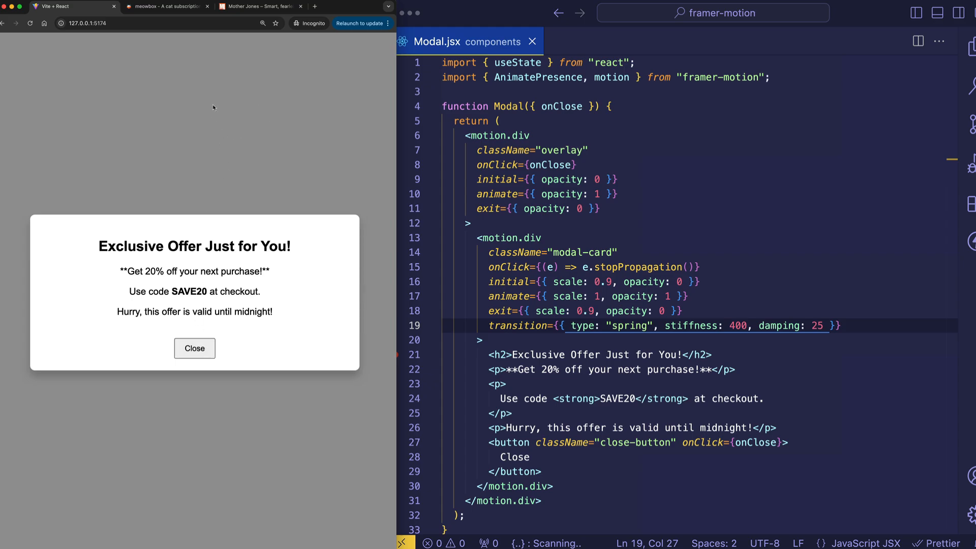
- Comment out the card's stopPropagation onClick so a click on the card itself closes the modal
{"action": "left_click", "coordinate": [734, 369]}
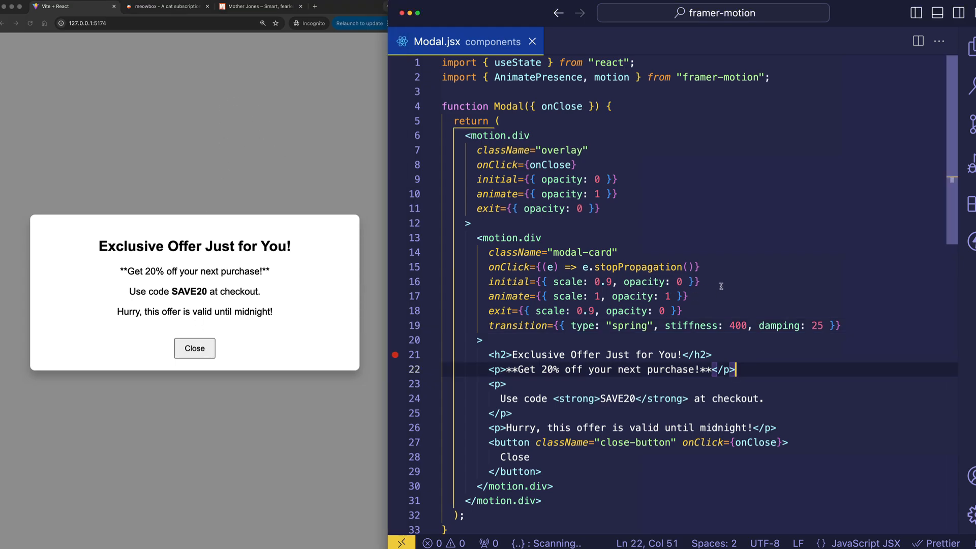
{"action": "left_click", "coordinate": [591, 267]}
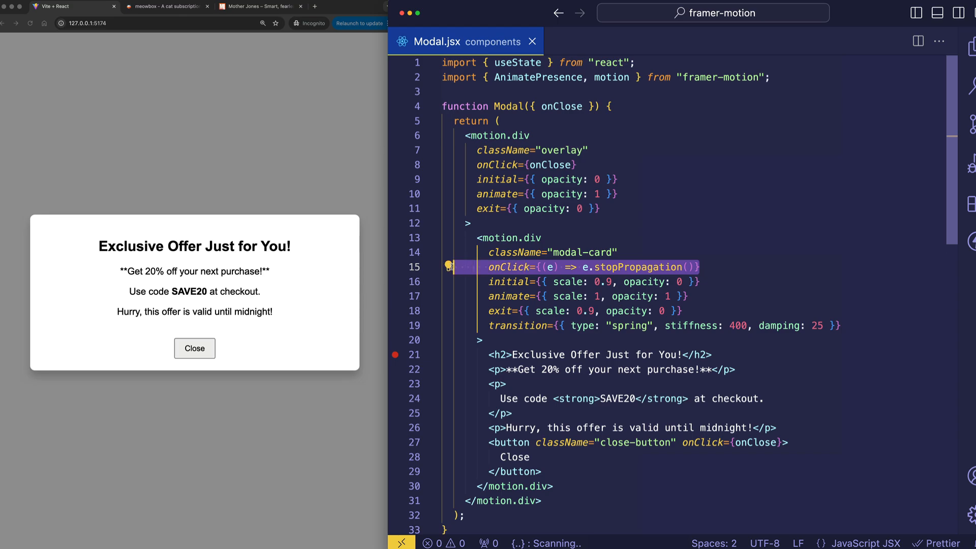
{"action": "left_click", "coordinate": [525, 267]}
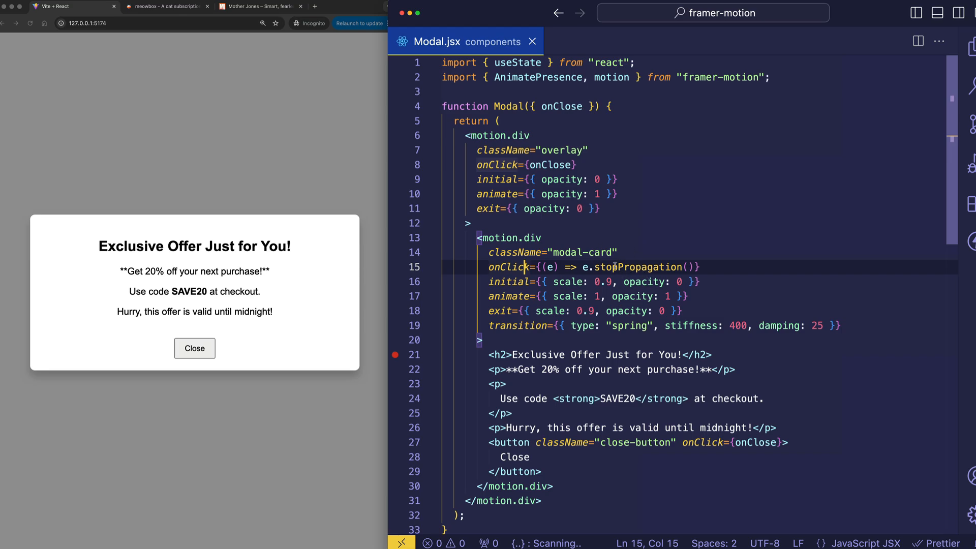
{"action": "double_click", "coordinate": [645, 267]}
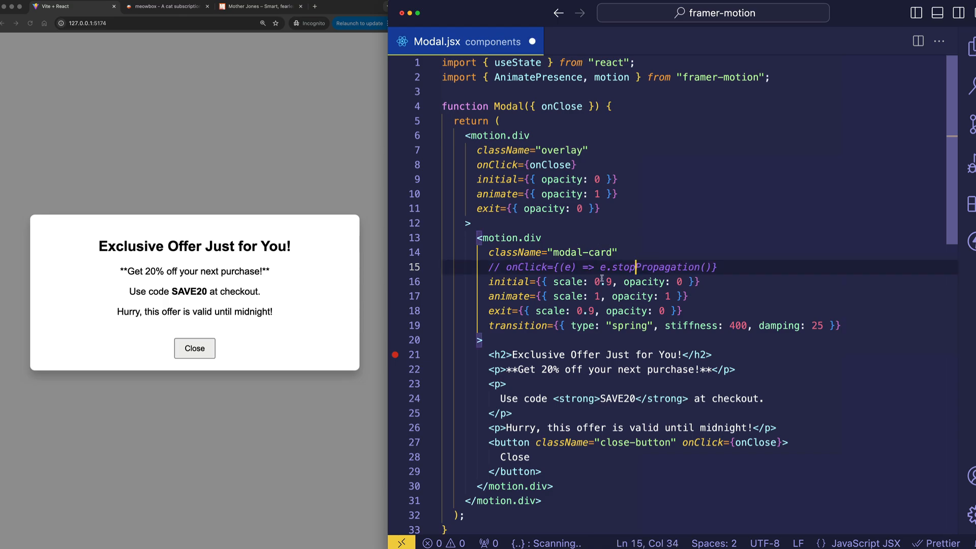
{"action": "mouse_move", "coordinate": [318, 305]}
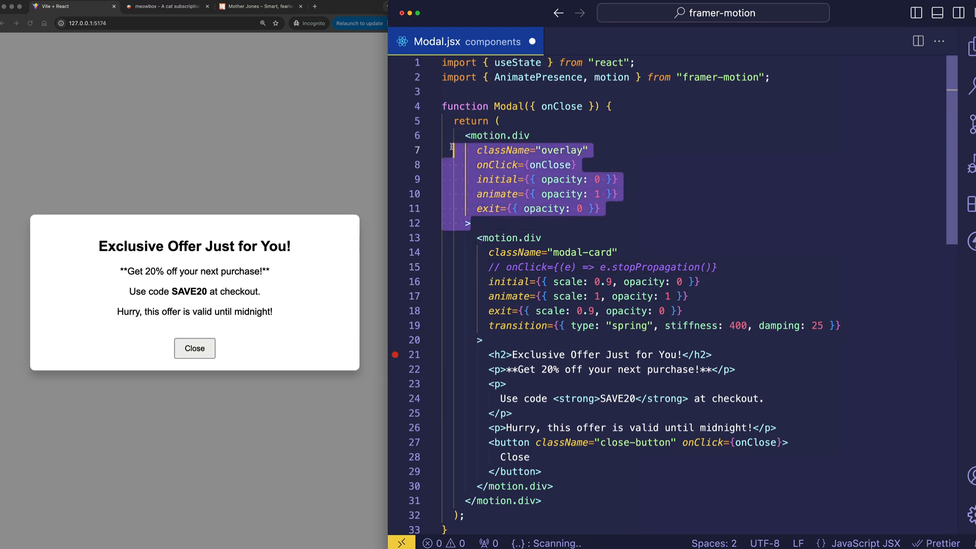
{"action": "left_click", "coordinate": [515, 179]}
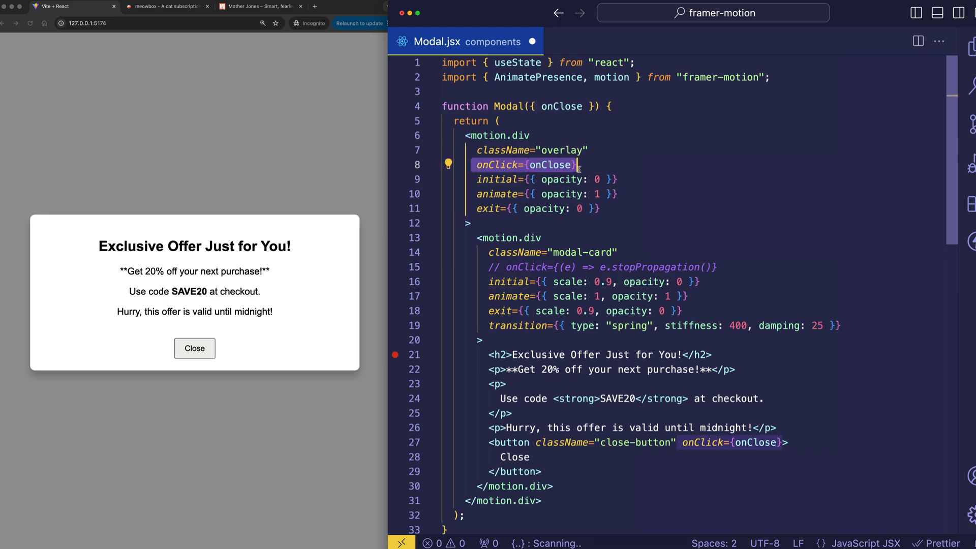
{"action": "left_click", "coordinate": [551, 165]}
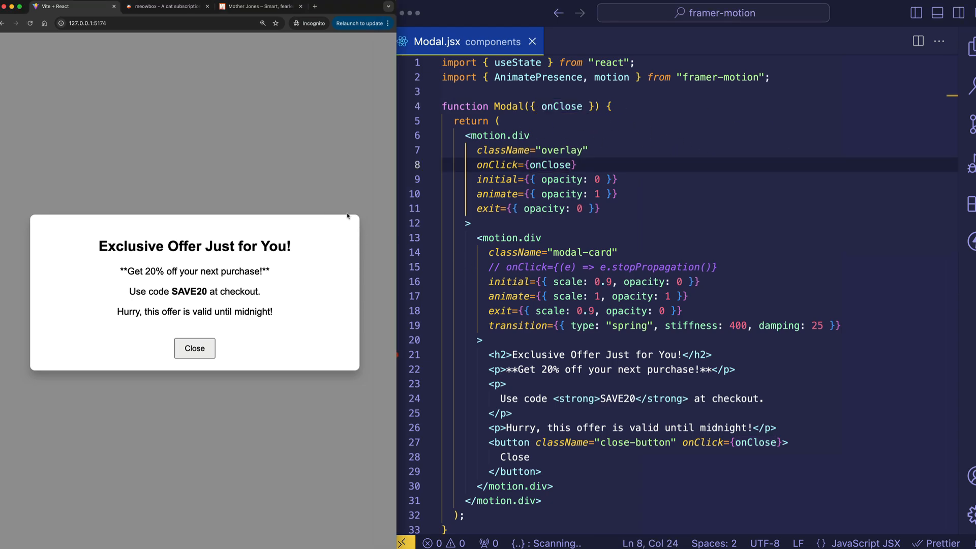
{"action": "left_click", "coordinate": [195, 348]}
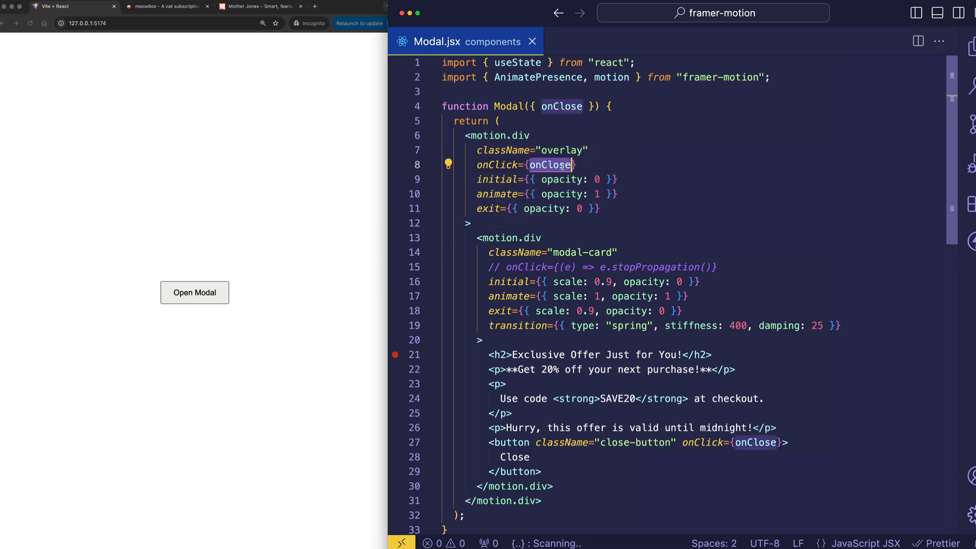
{"action": "mouse_move", "coordinate": [728, 266]}
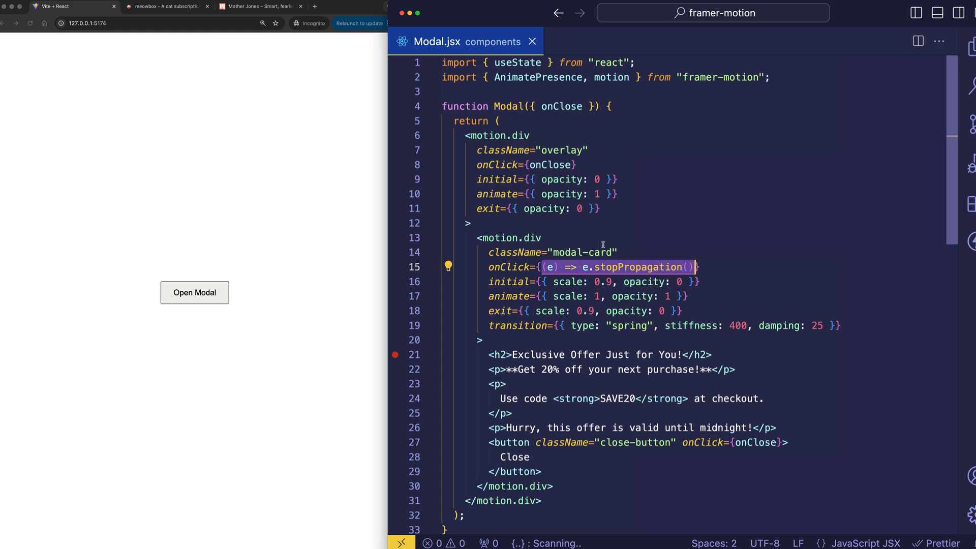
- Show App.css in a split editor to the right of Modal.jsx's ModalWrapper code
{"action": "left_click", "coordinate": [765, 399]}
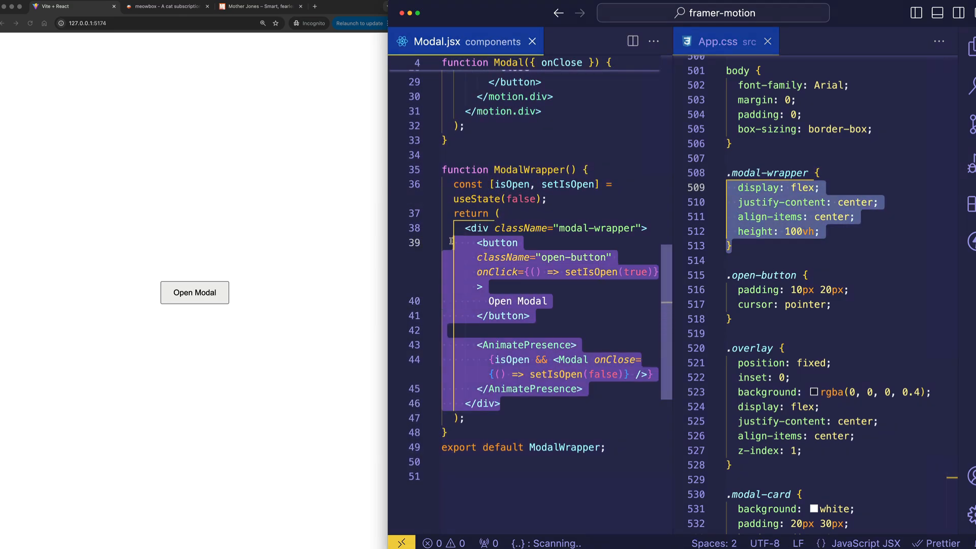
{"action": "left_click", "coordinate": [743, 202]}
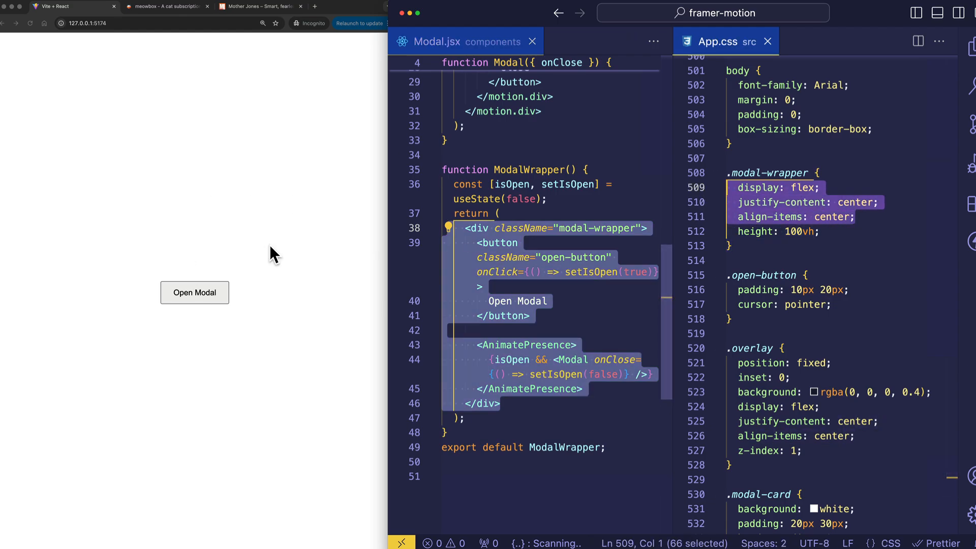
{"action": "left_click", "coordinate": [791, 231]}
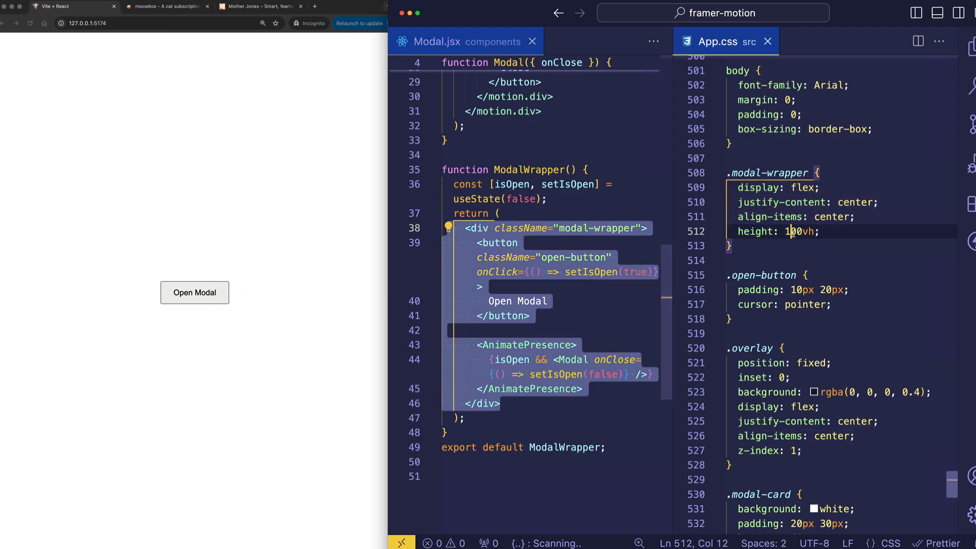
{"action": "triple_click", "coordinate": [772, 232]}
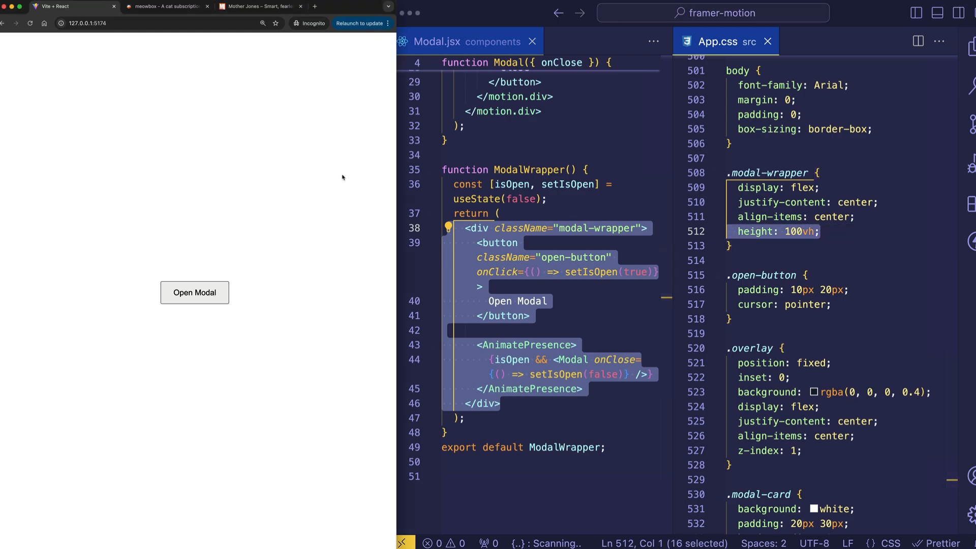
{"action": "scroll", "scroll_direction": "down", "scroll_amount": 3}
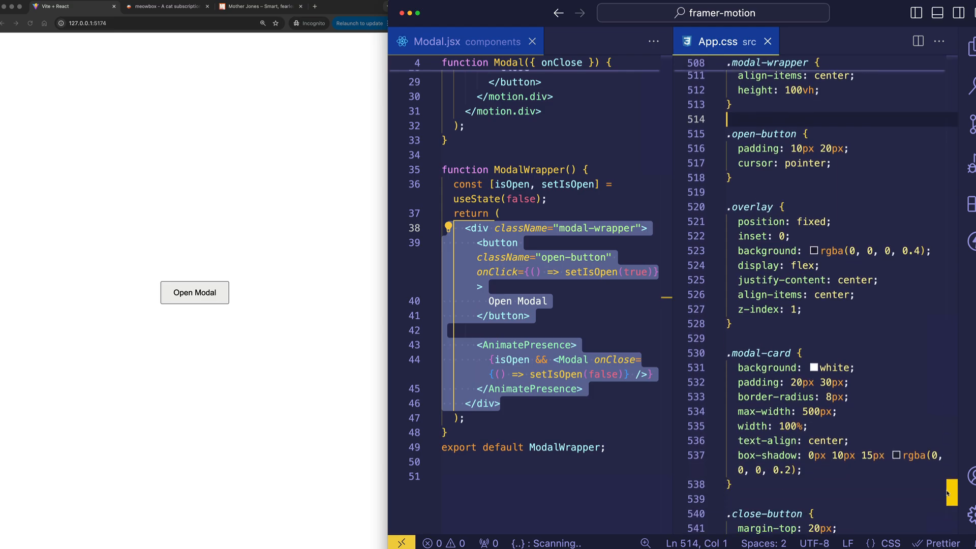
{"action": "scroll", "scroll_direction": "down", "scroll_amount": 3}
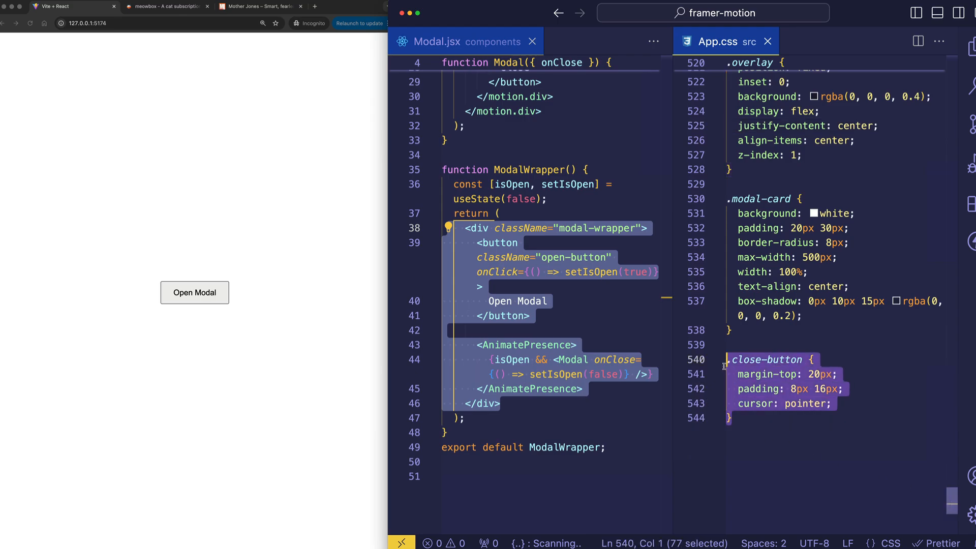
{"action": "scroll", "scroll_direction": "up", "scroll_amount": 3}
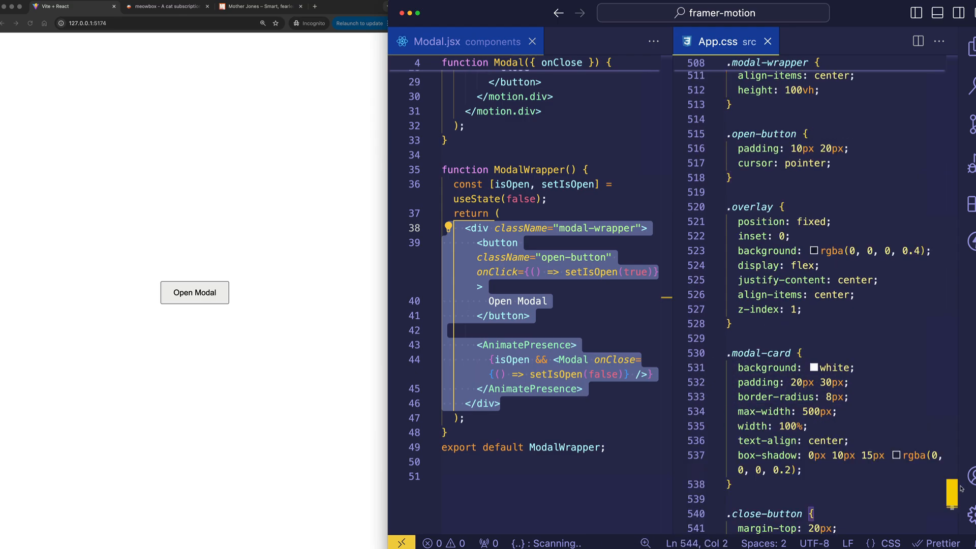
{"action": "scroll", "scroll_direction": "down", "scroll_amount": 3}
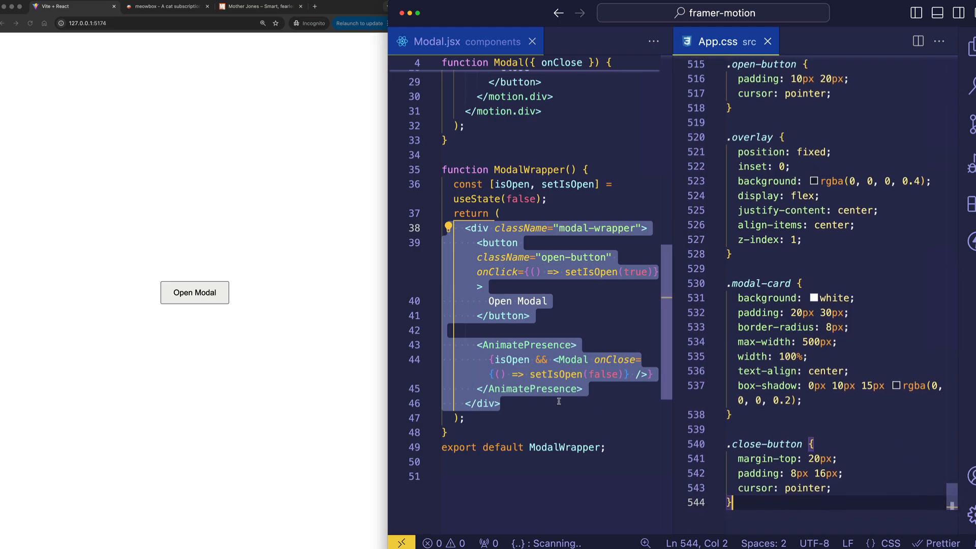
{"action": "scroll", "scroll_direction": "up", "scroll_amount": 3}
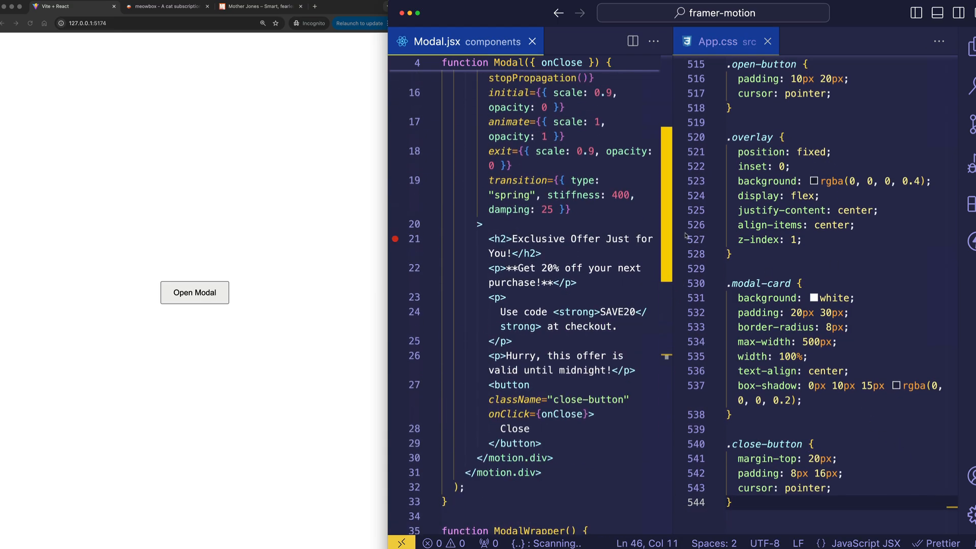
{"action": "scroll", "scroll_direction": "up", "scroll_amount": 3}
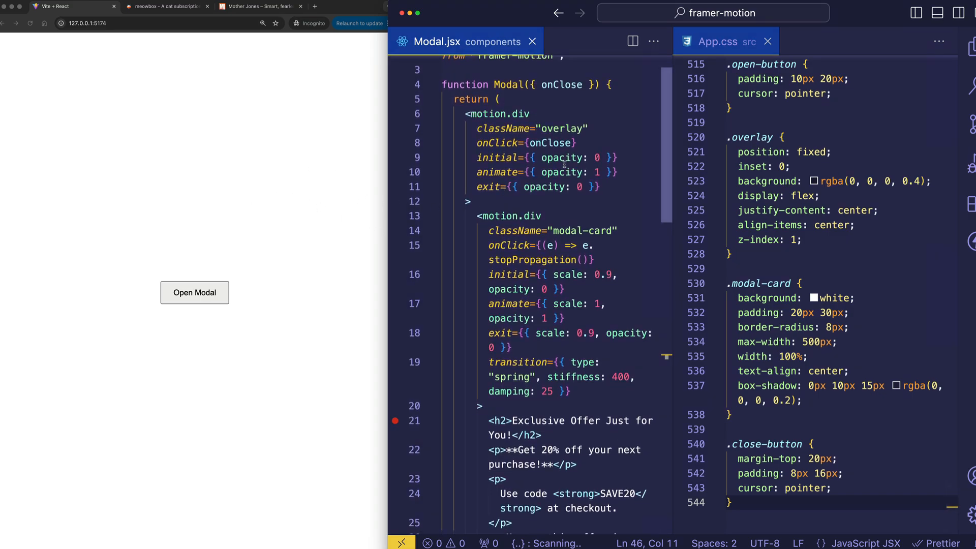
- Reopen the modal and walk through .overlay's 0.4-opacity background, inset positioning and z-index rules
{"action": "left_click", "coordinate": [569, 172]}
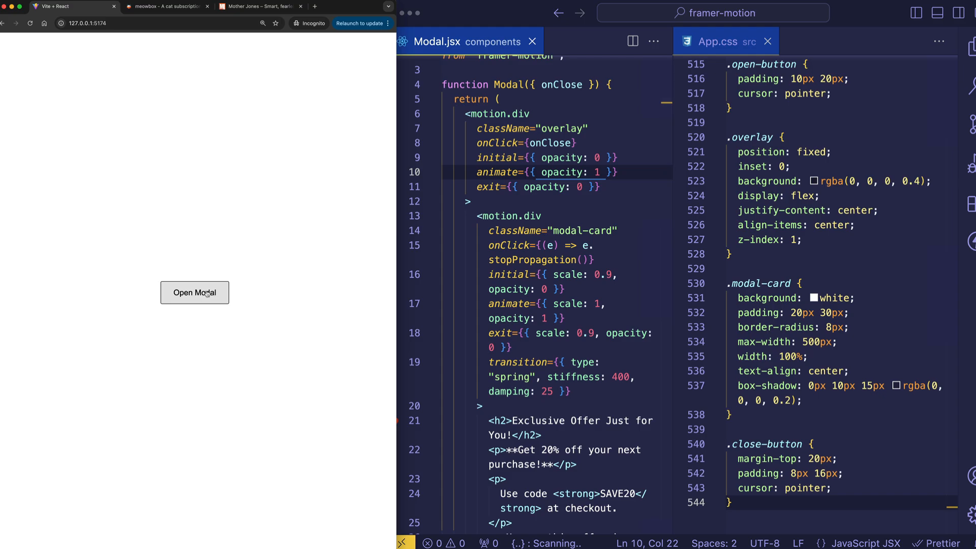
{"action": "left_click", "coordinate": [195, 293]}
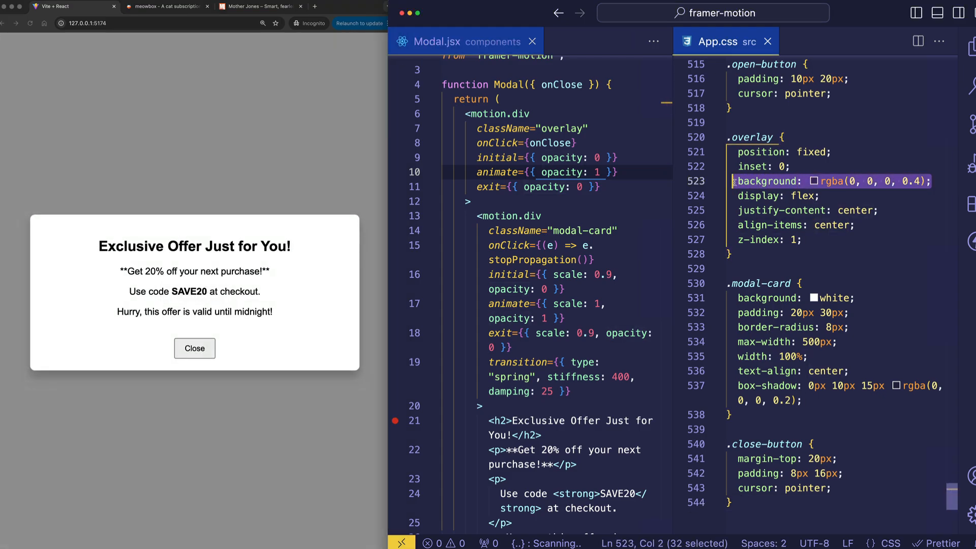
{"action": "double_click", "coordinate": [831, 181]}
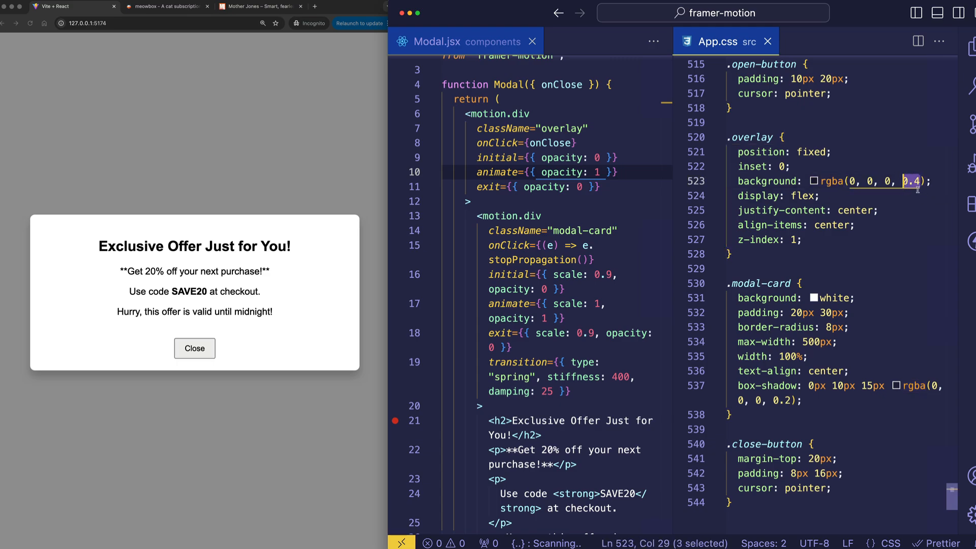
{"action": "mouse_move", "coordinate": [914, 195]}
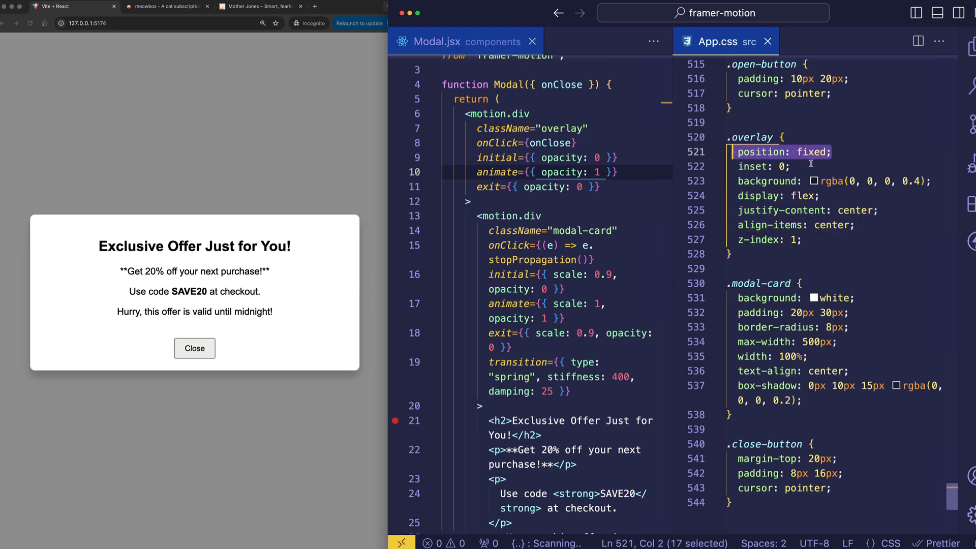
{"action": "left_click", "coordinate": [789, 166]}
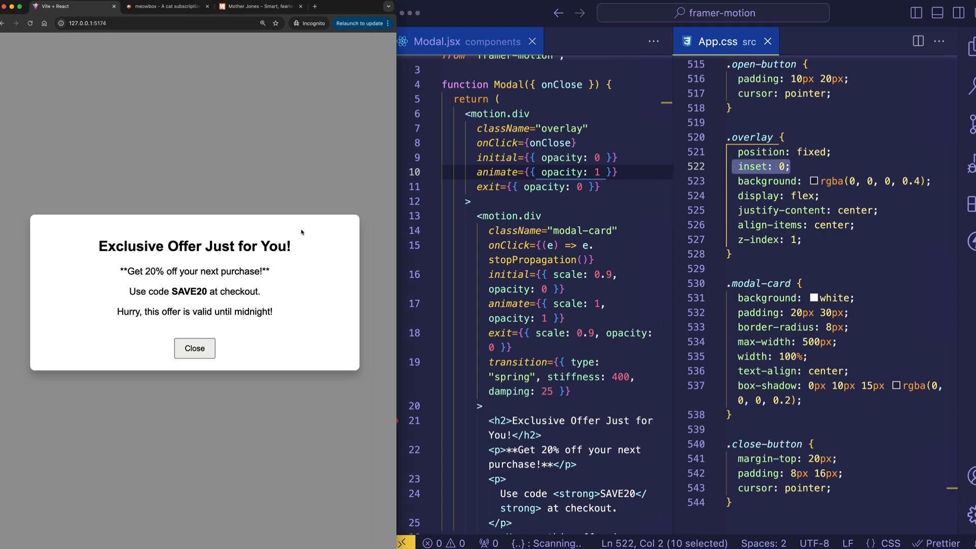
{"action": "mouse_move", "coordinate": [281, 83]}
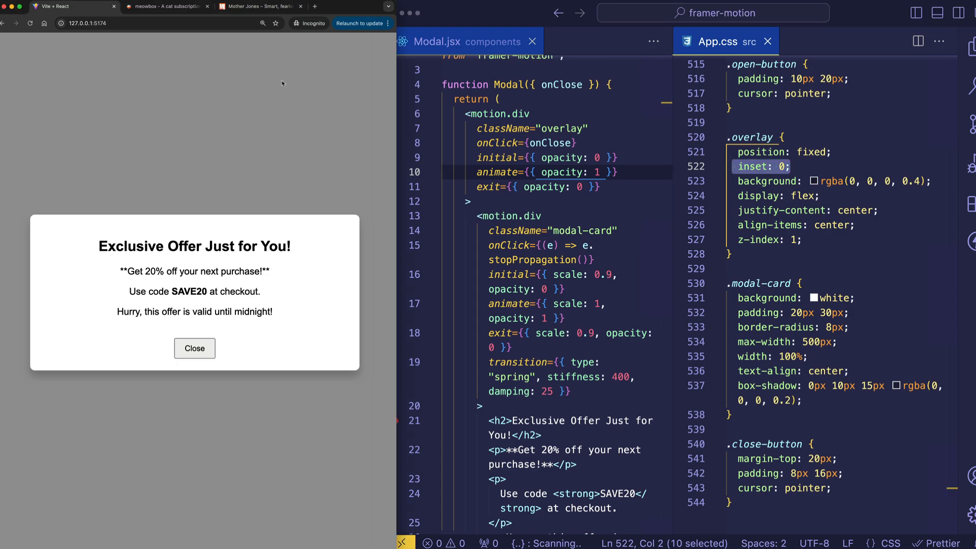
{"action": "mouse_move", "coordinate": [276, 359]}
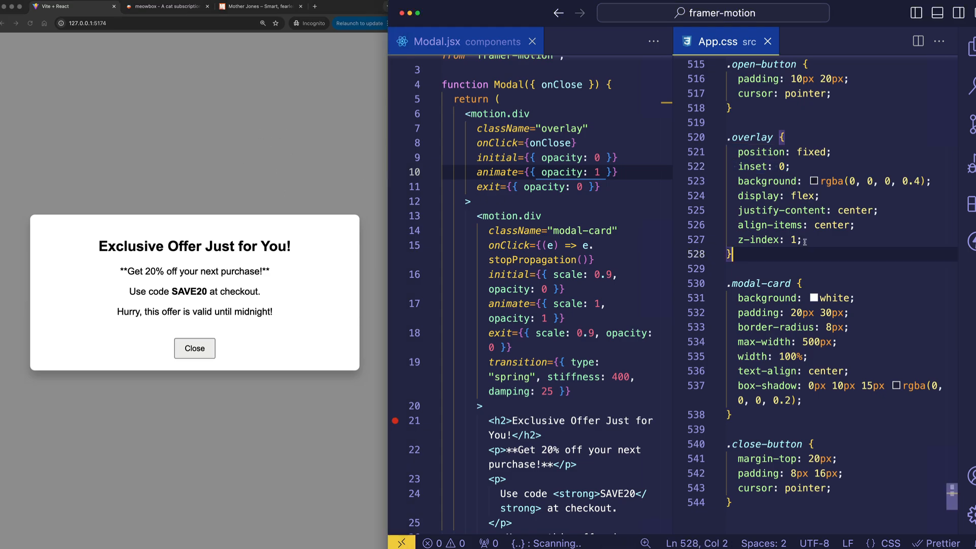
{"action": "double_click", "coordinate": [766, 240]}
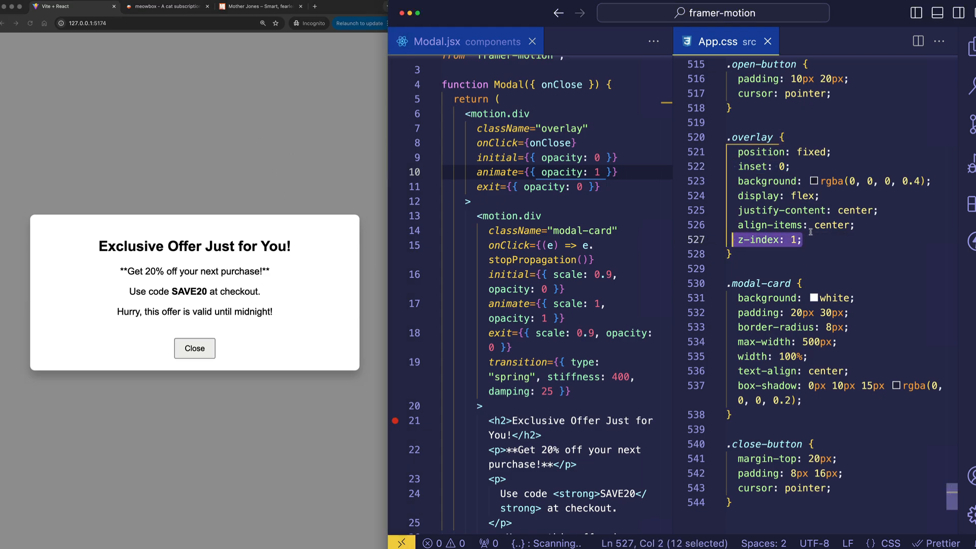
{"action": "mouse_move", "coordinate": [361, 144]}
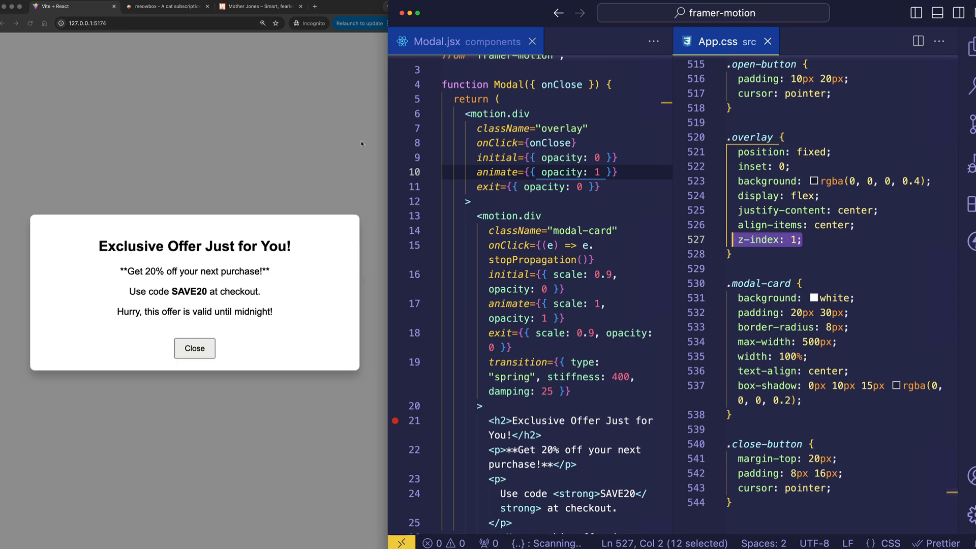